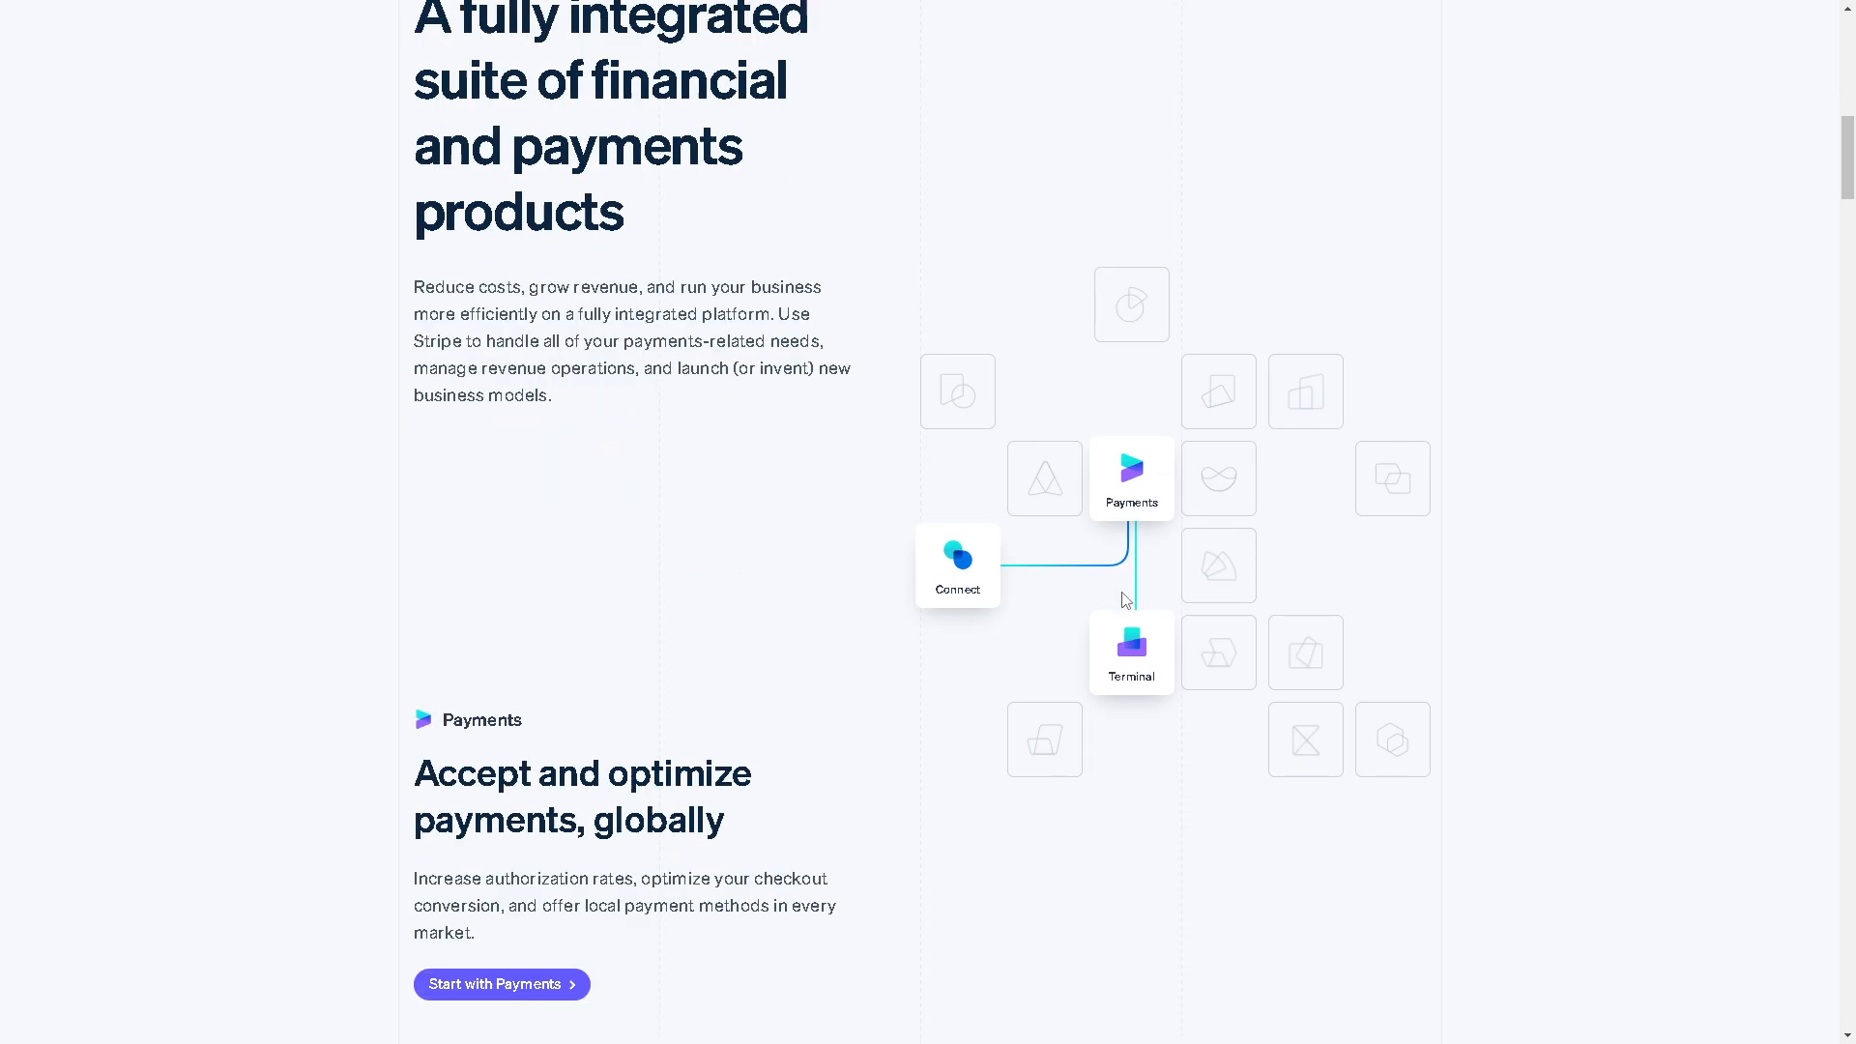
# Scroll down the Stripe sign-in page and follow 'Sign up' to the account-creation form
pyautogui.scroll(-3)
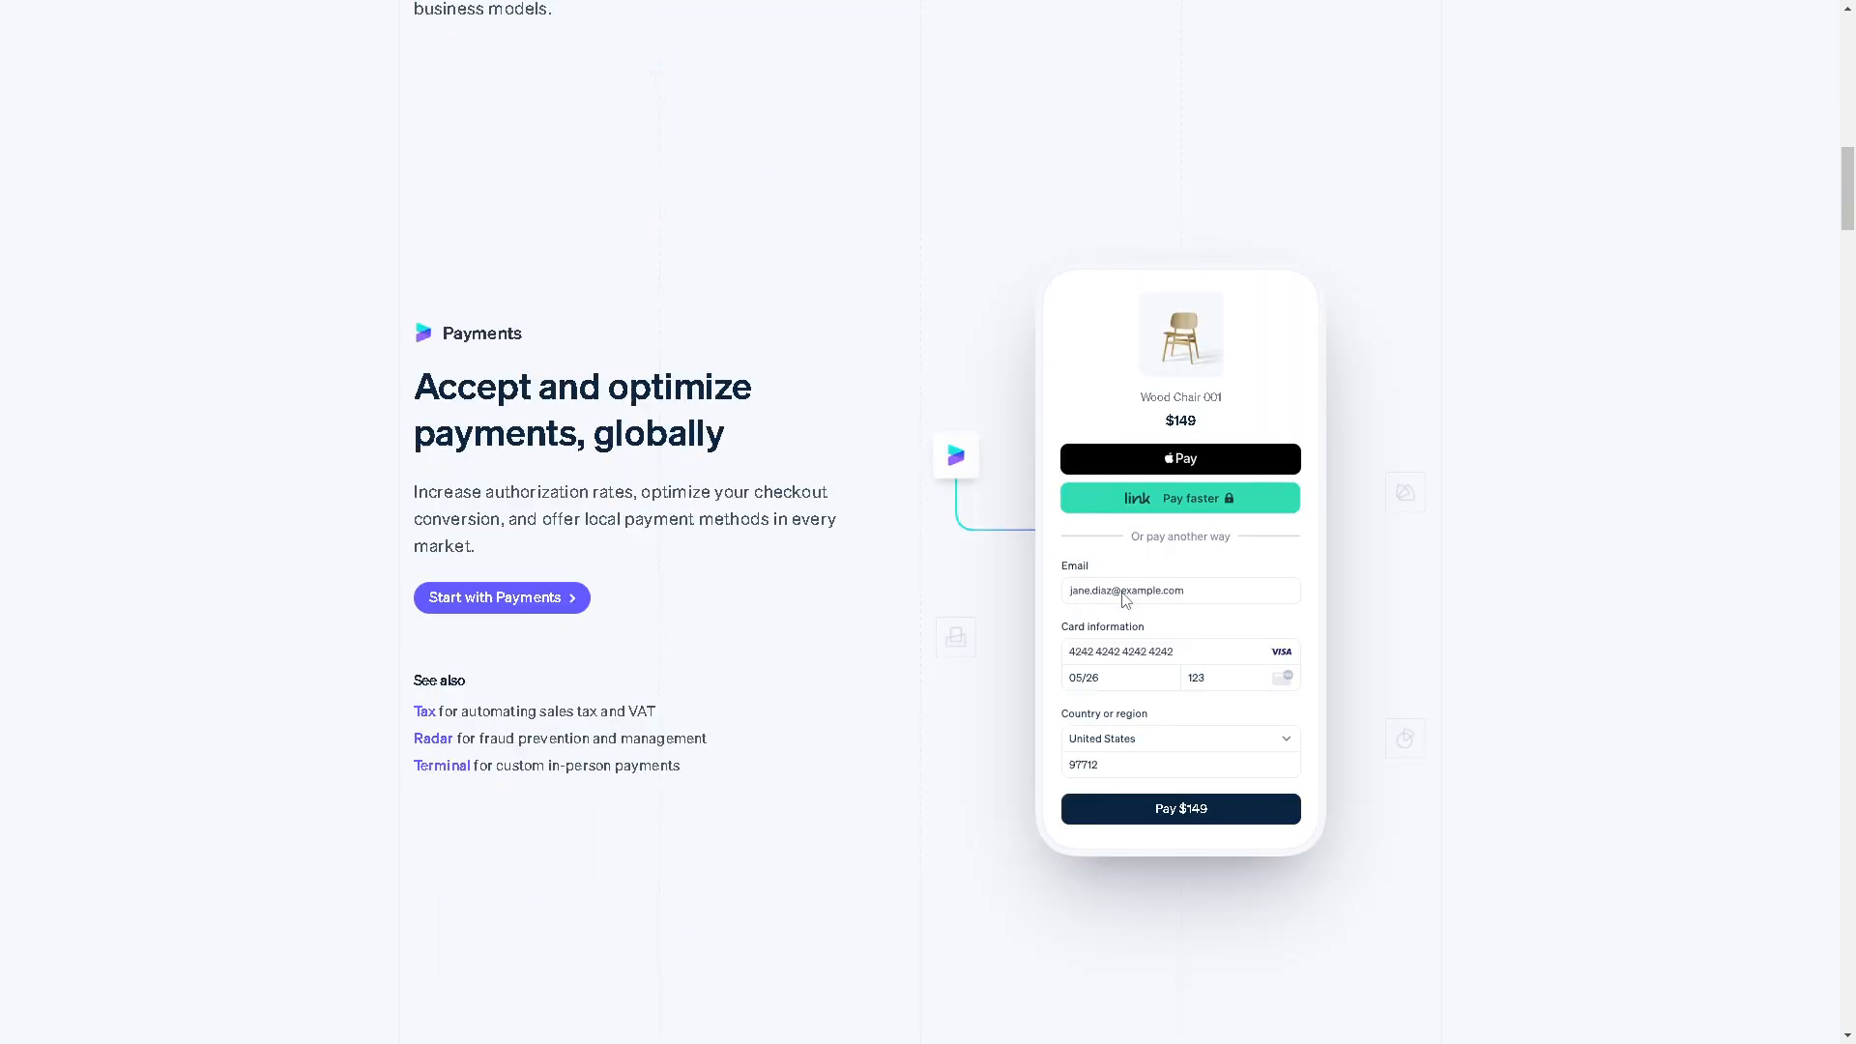
pyautogui.scroll(-3)
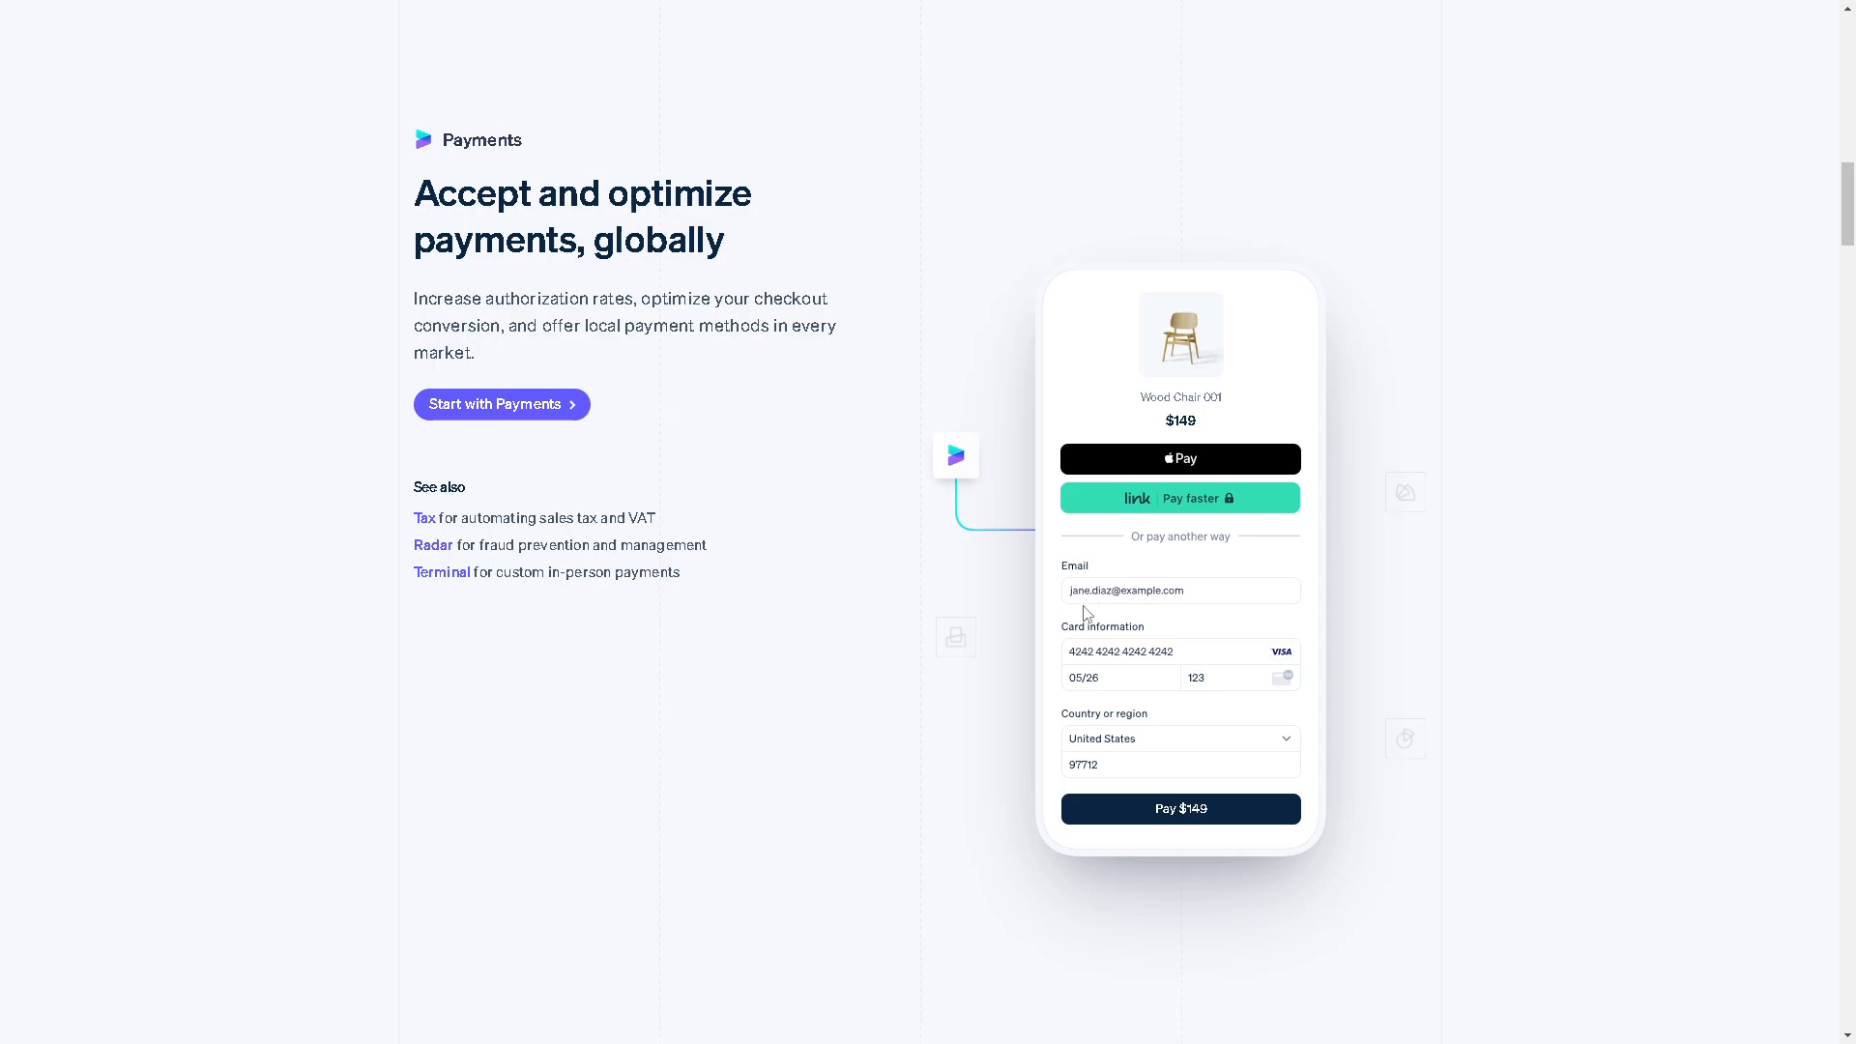
pyautogui.scroll(-3)
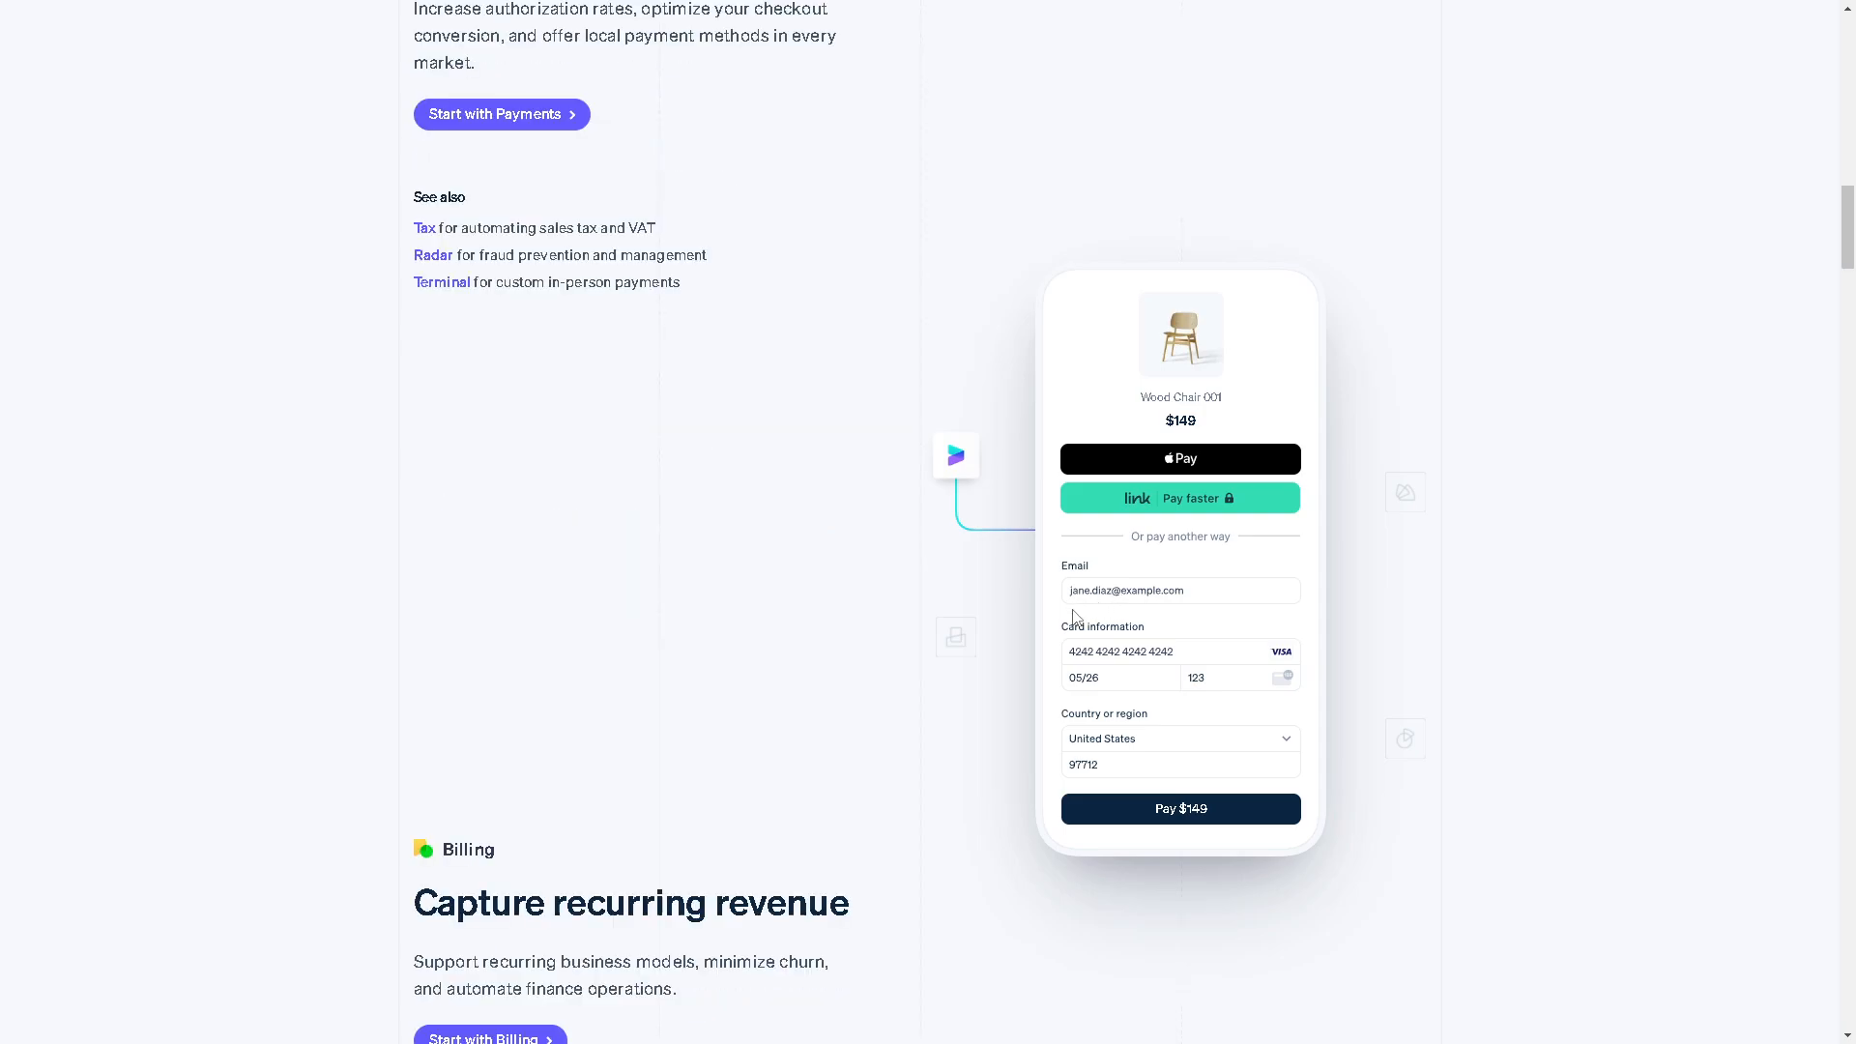
pyautogui.scroll(-3)
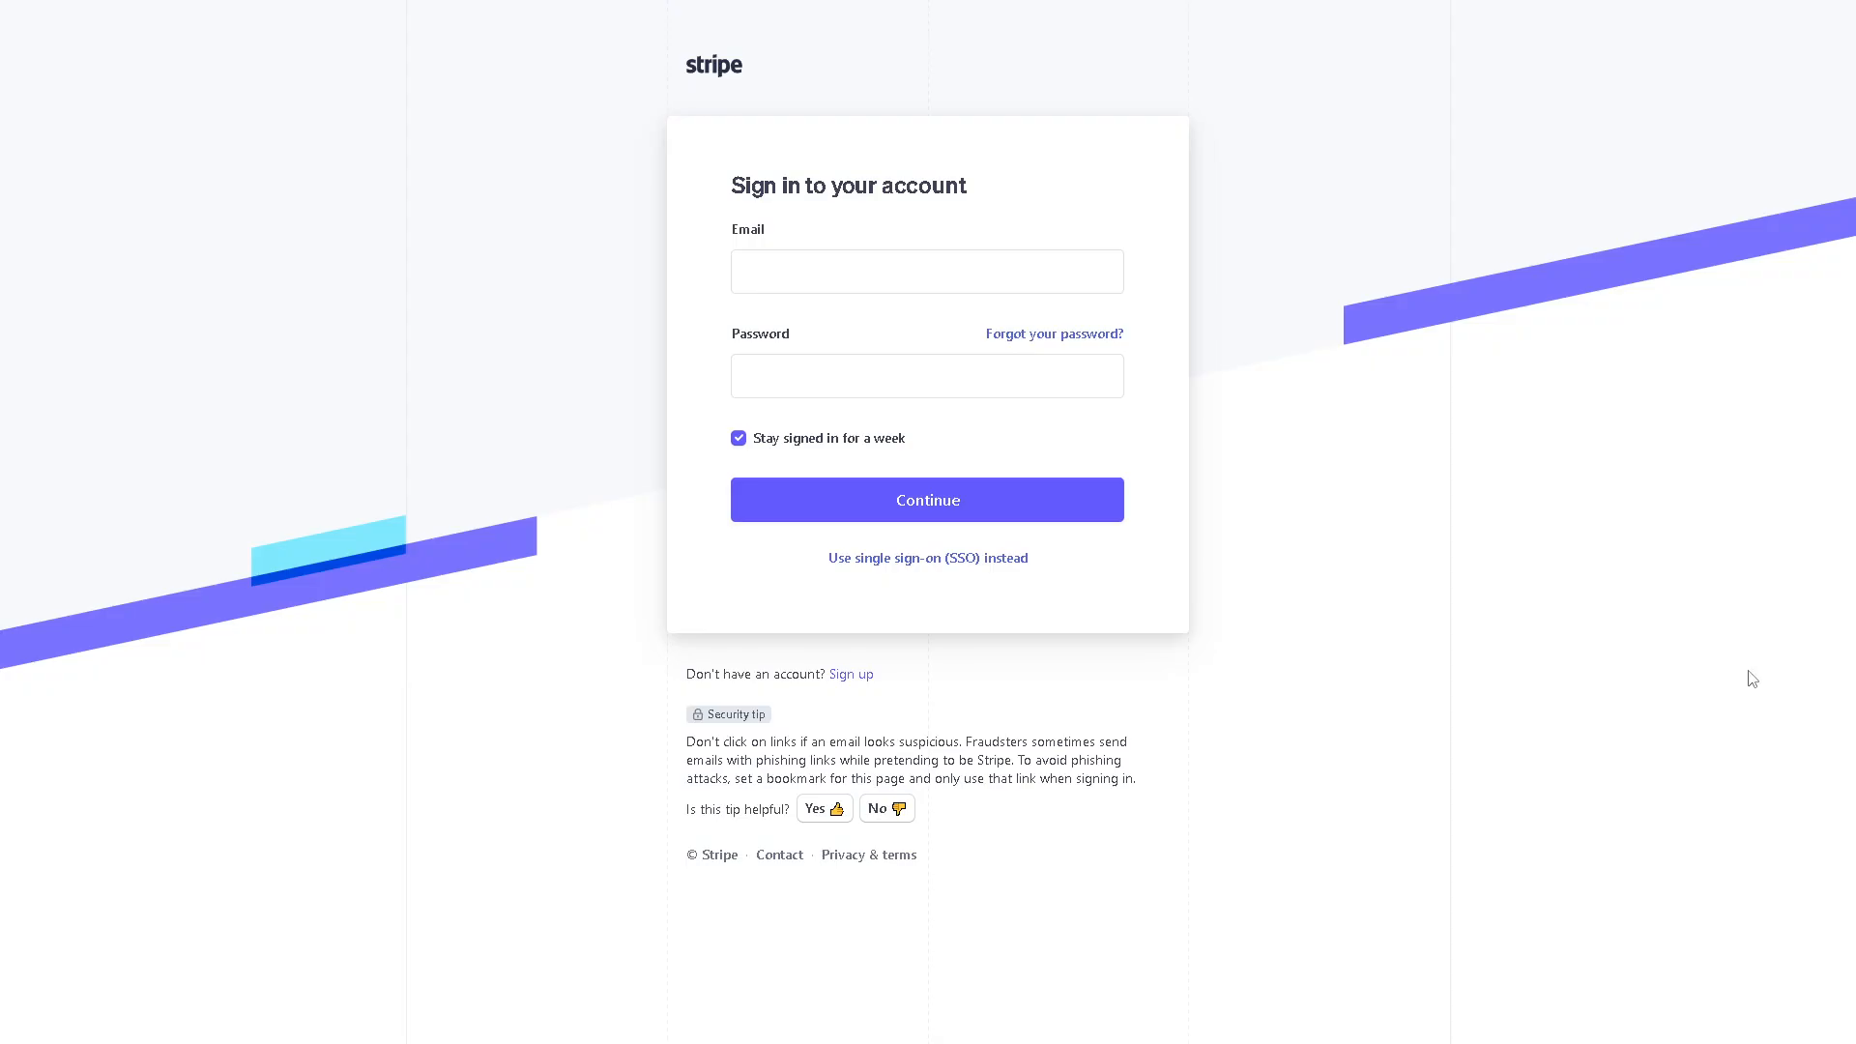
pyautogui.moveTo(605, 691)
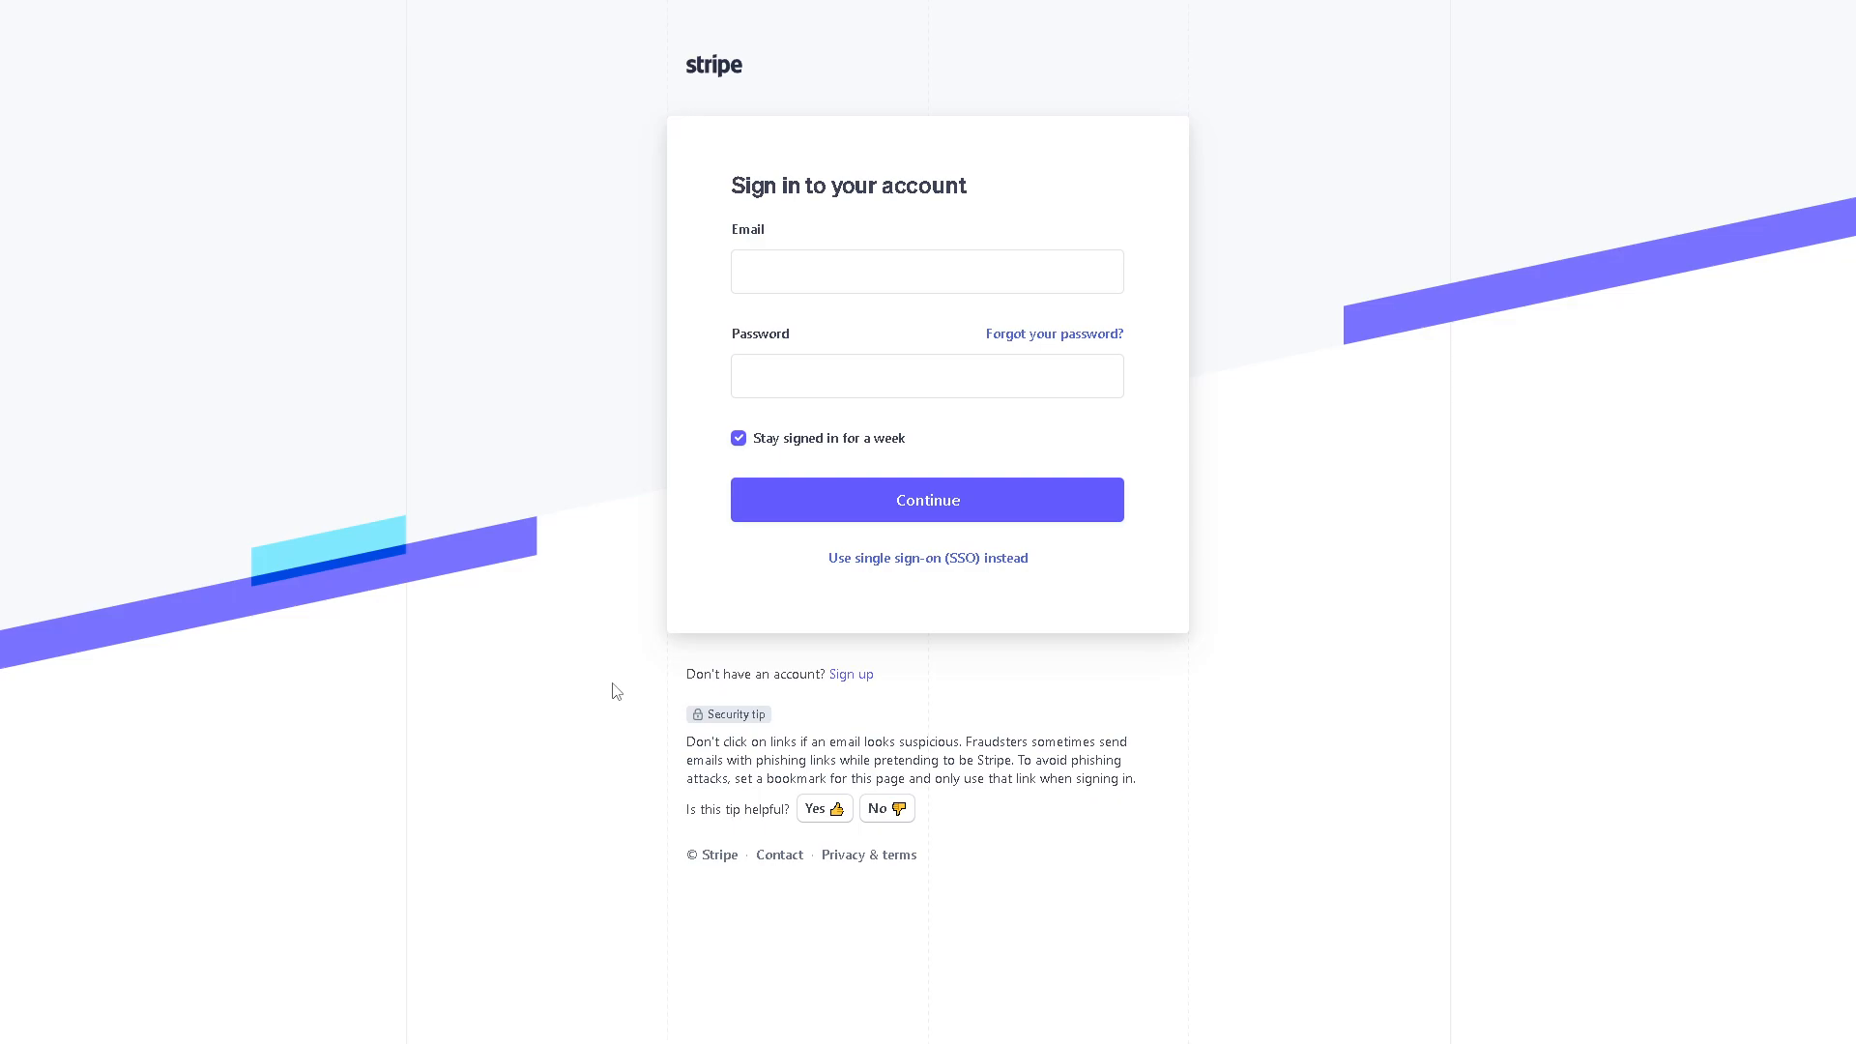
pyautogui.moveTo(851, 675)
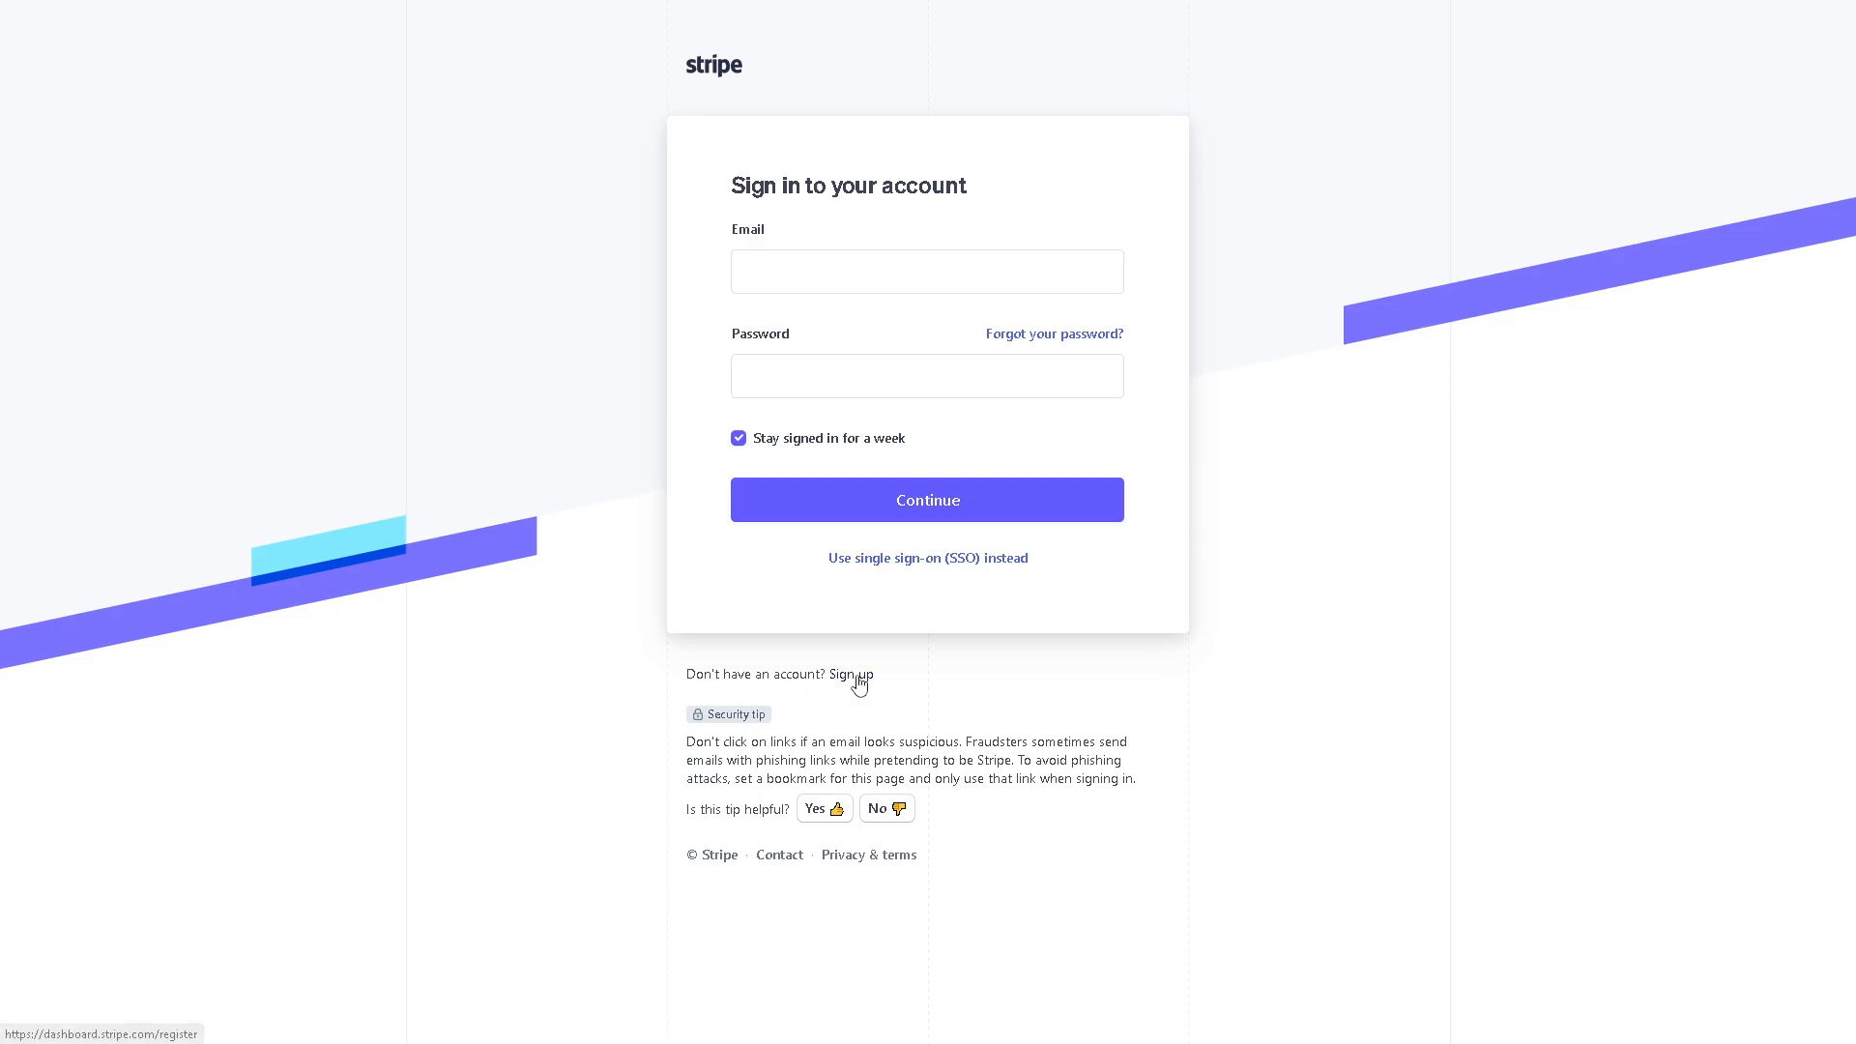
pyautogui.click(849, 673)
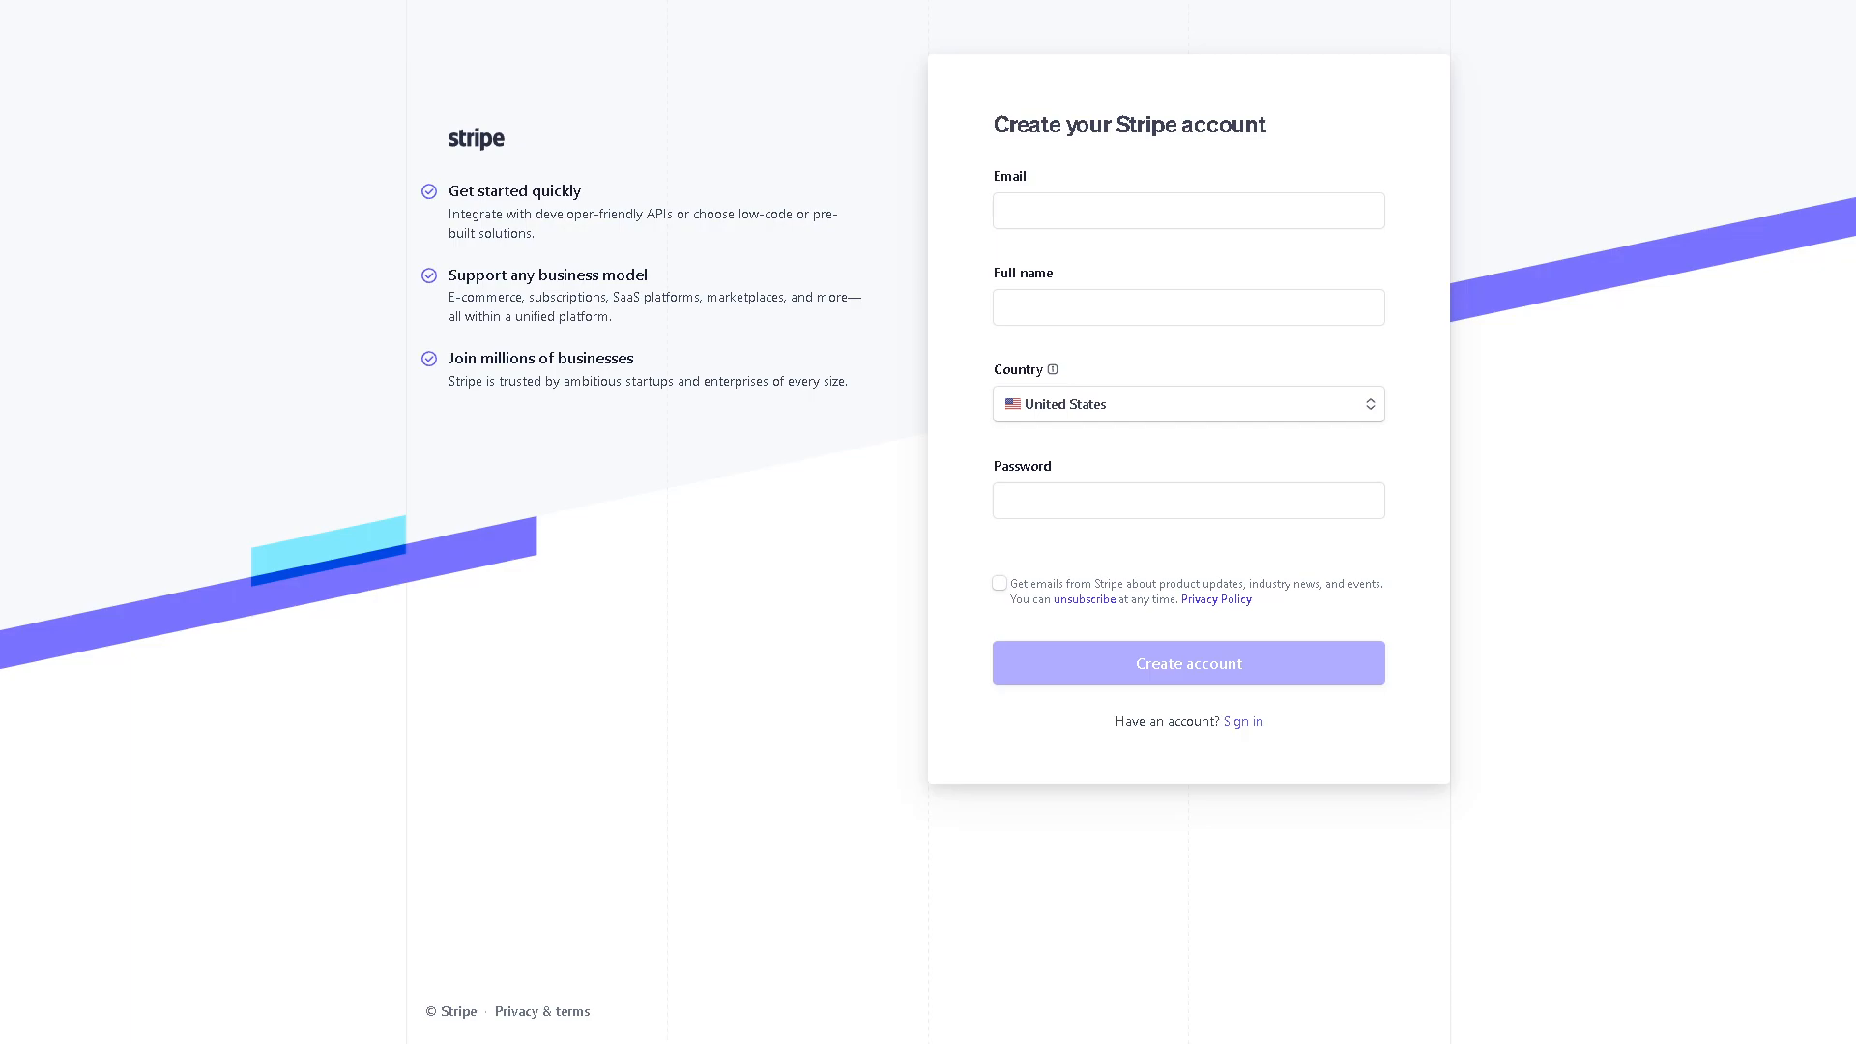
pyautogui.moveTo(1286, 306)
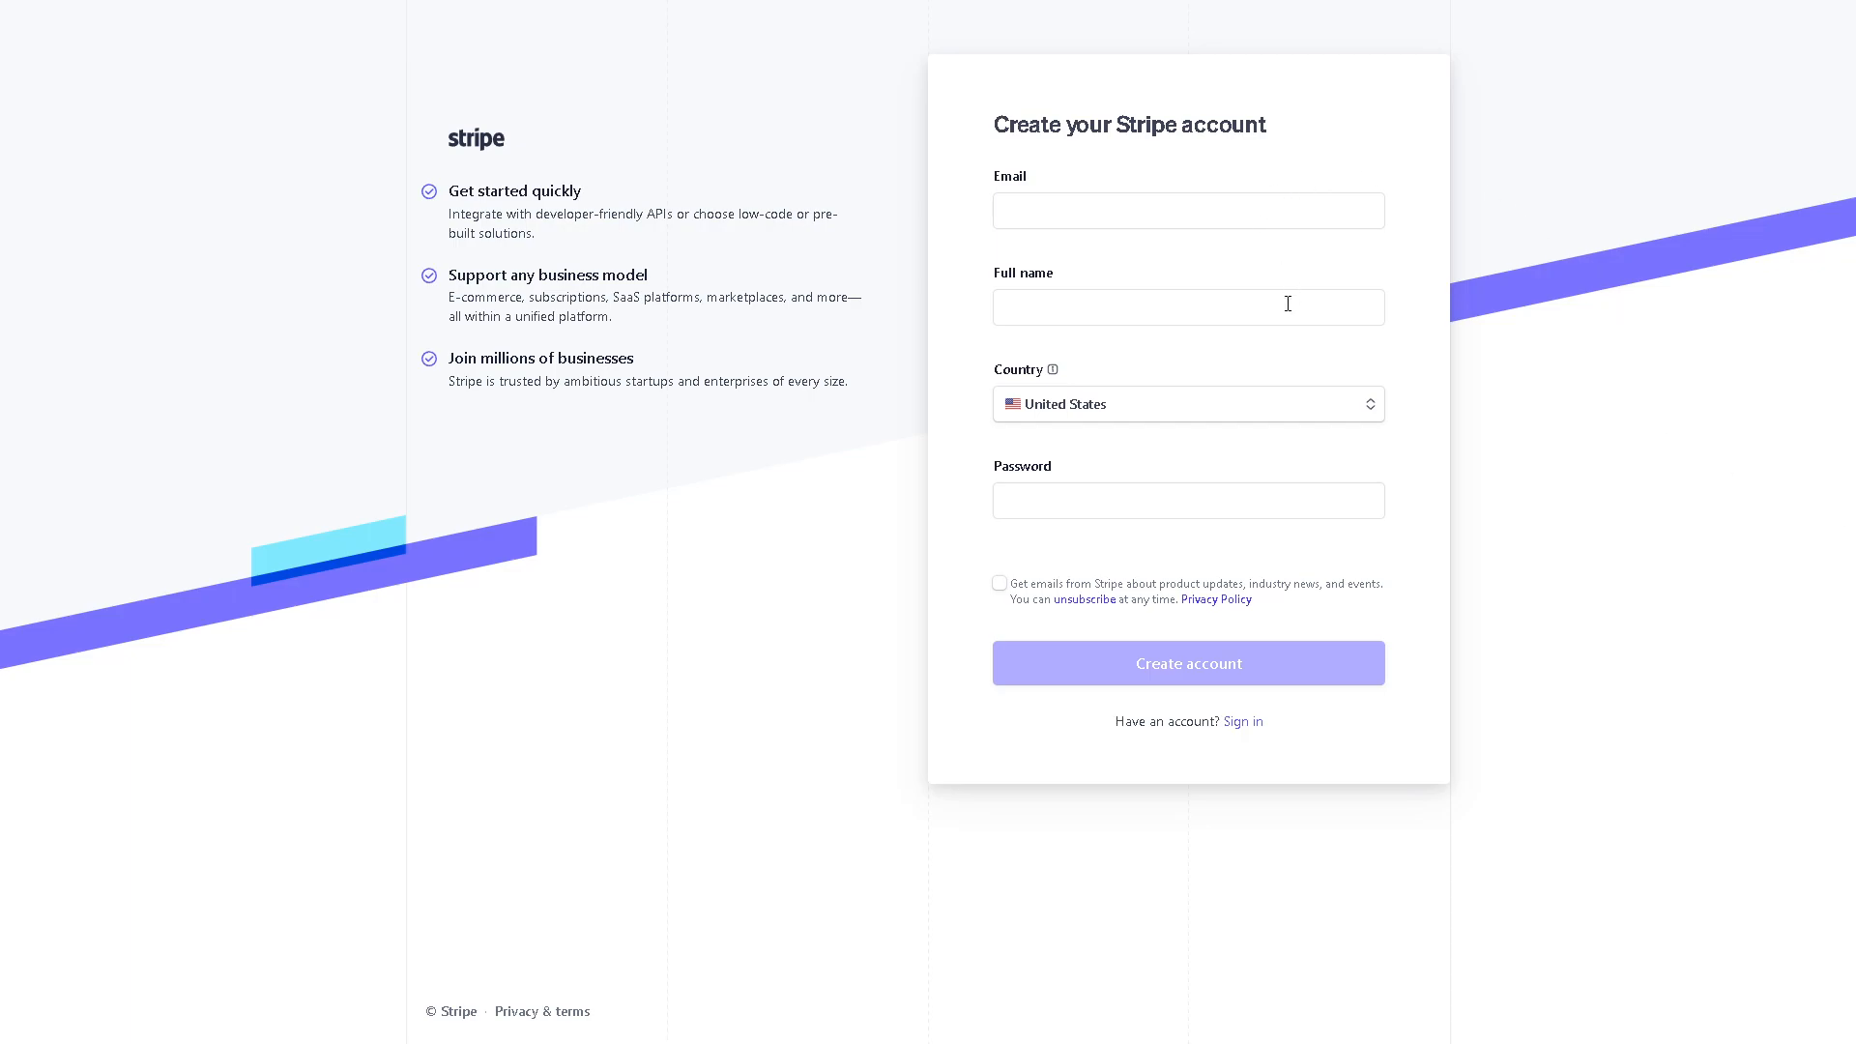
pyautogui.moveTo(1444, 447)
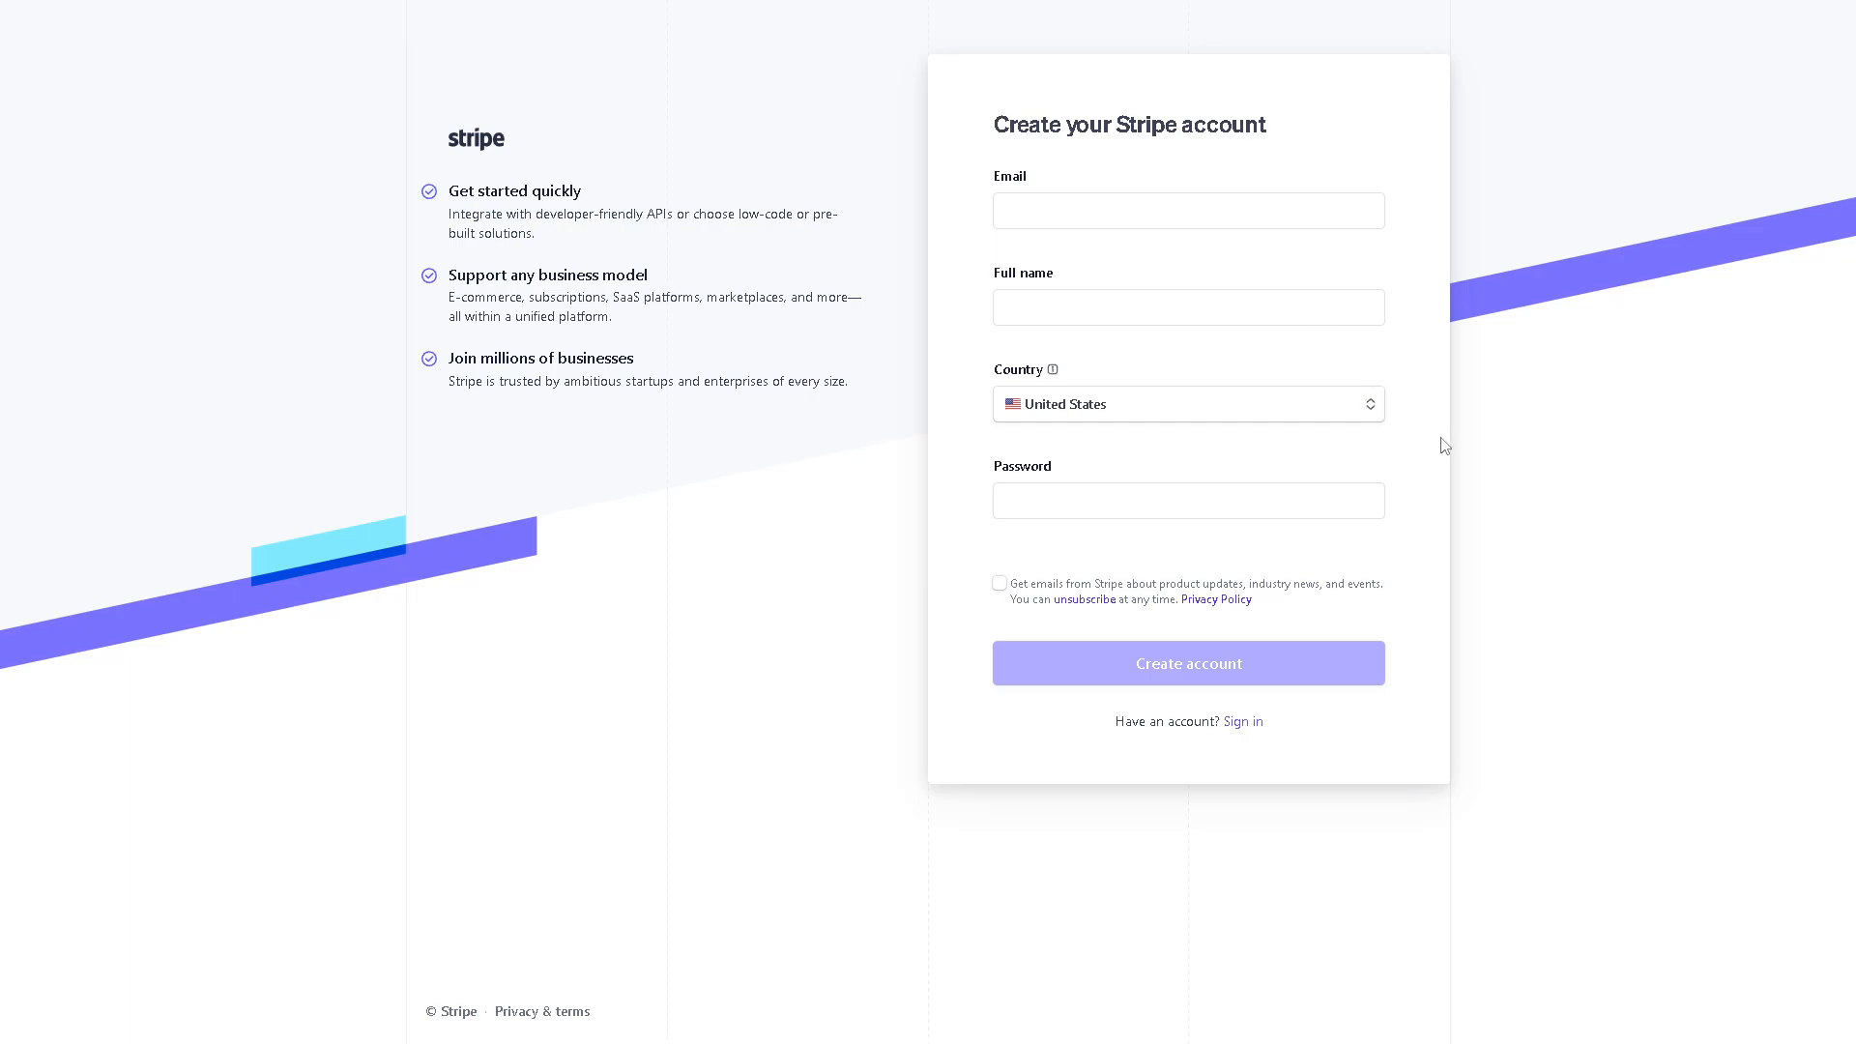
pyautogui.moveTo(1299, 526)
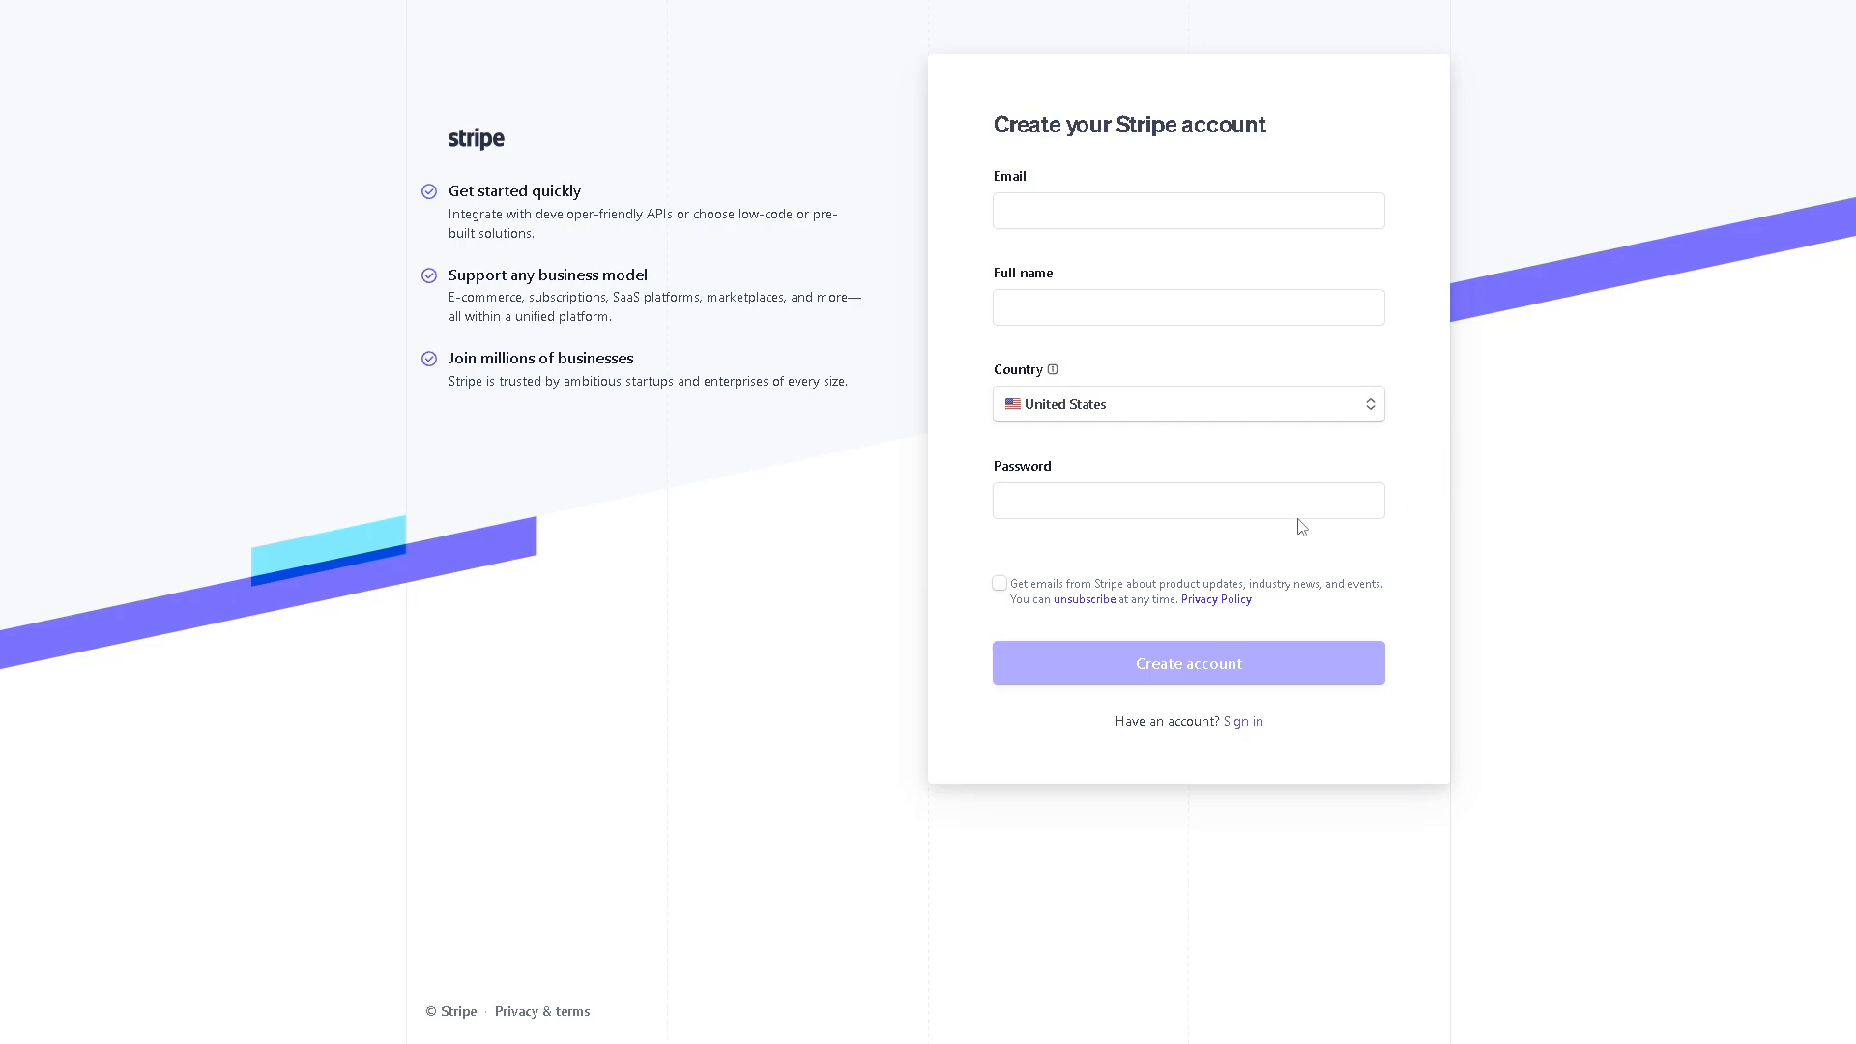
pyautogui.moveTo(990, 599)
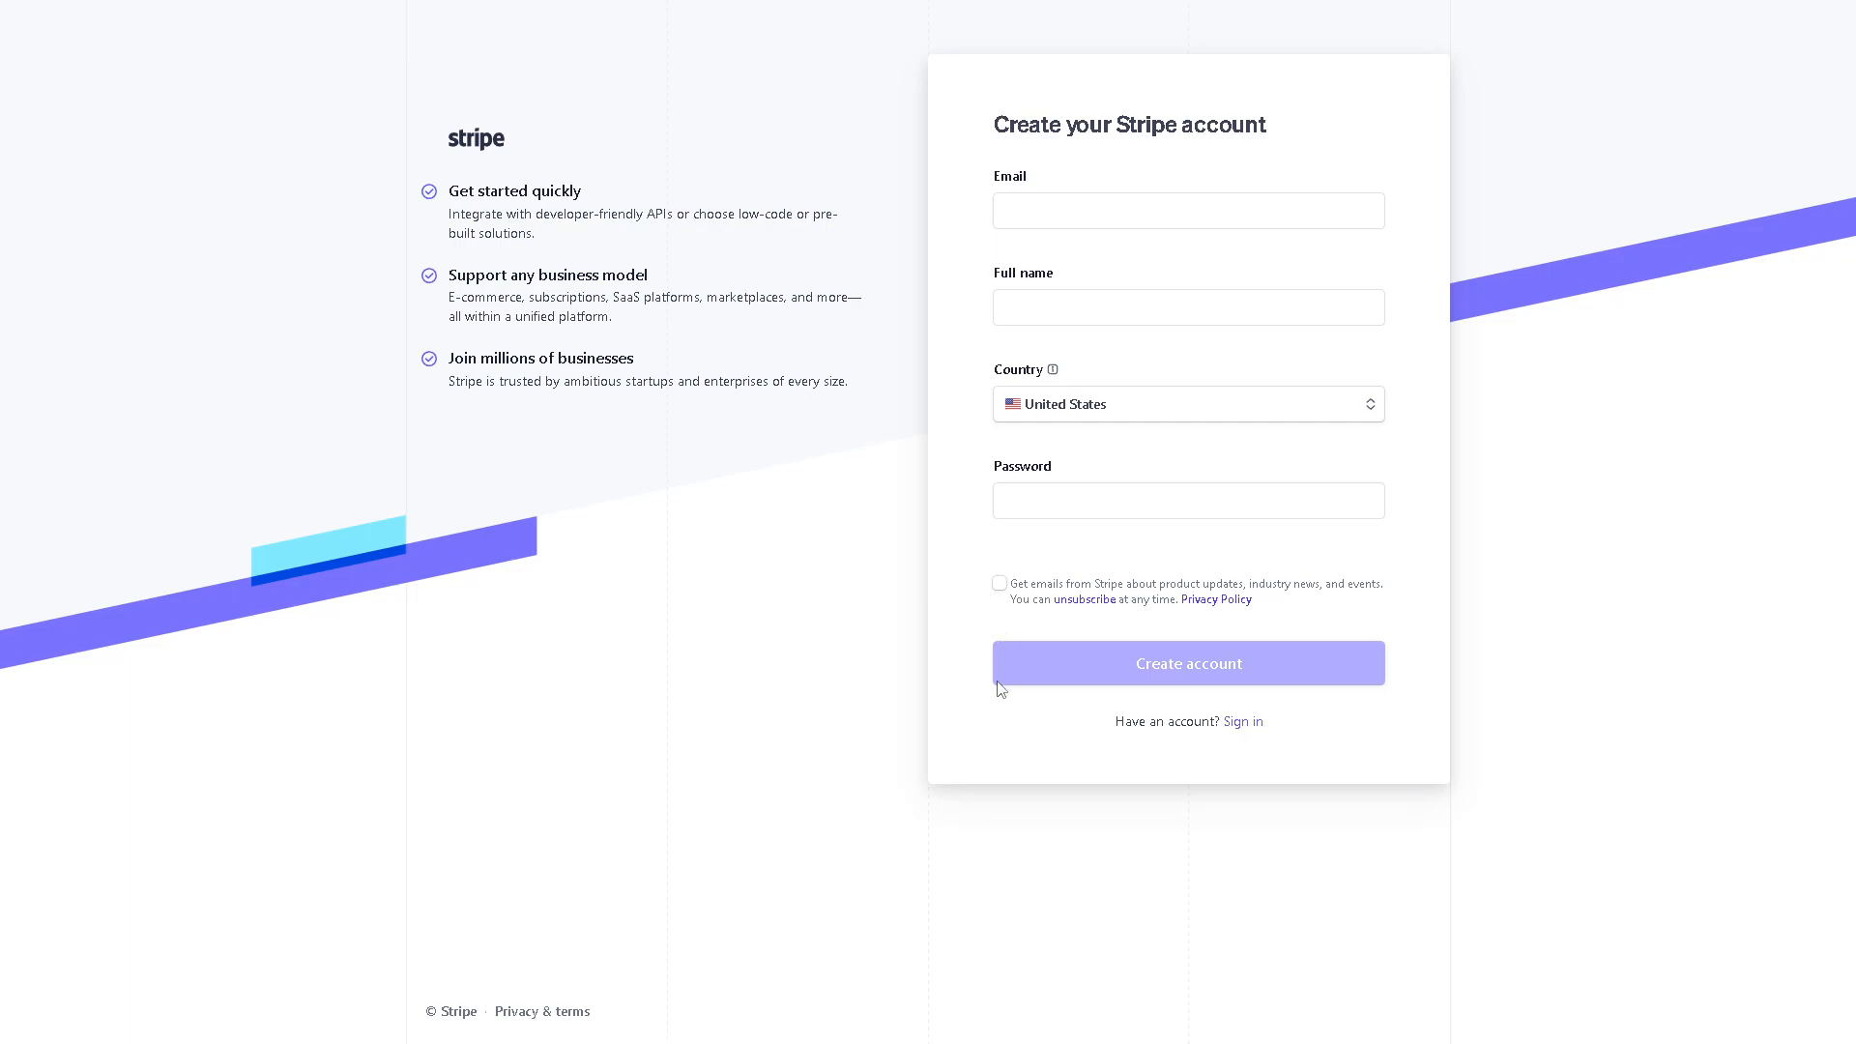
pyautogui.moveTo(1043, 678)
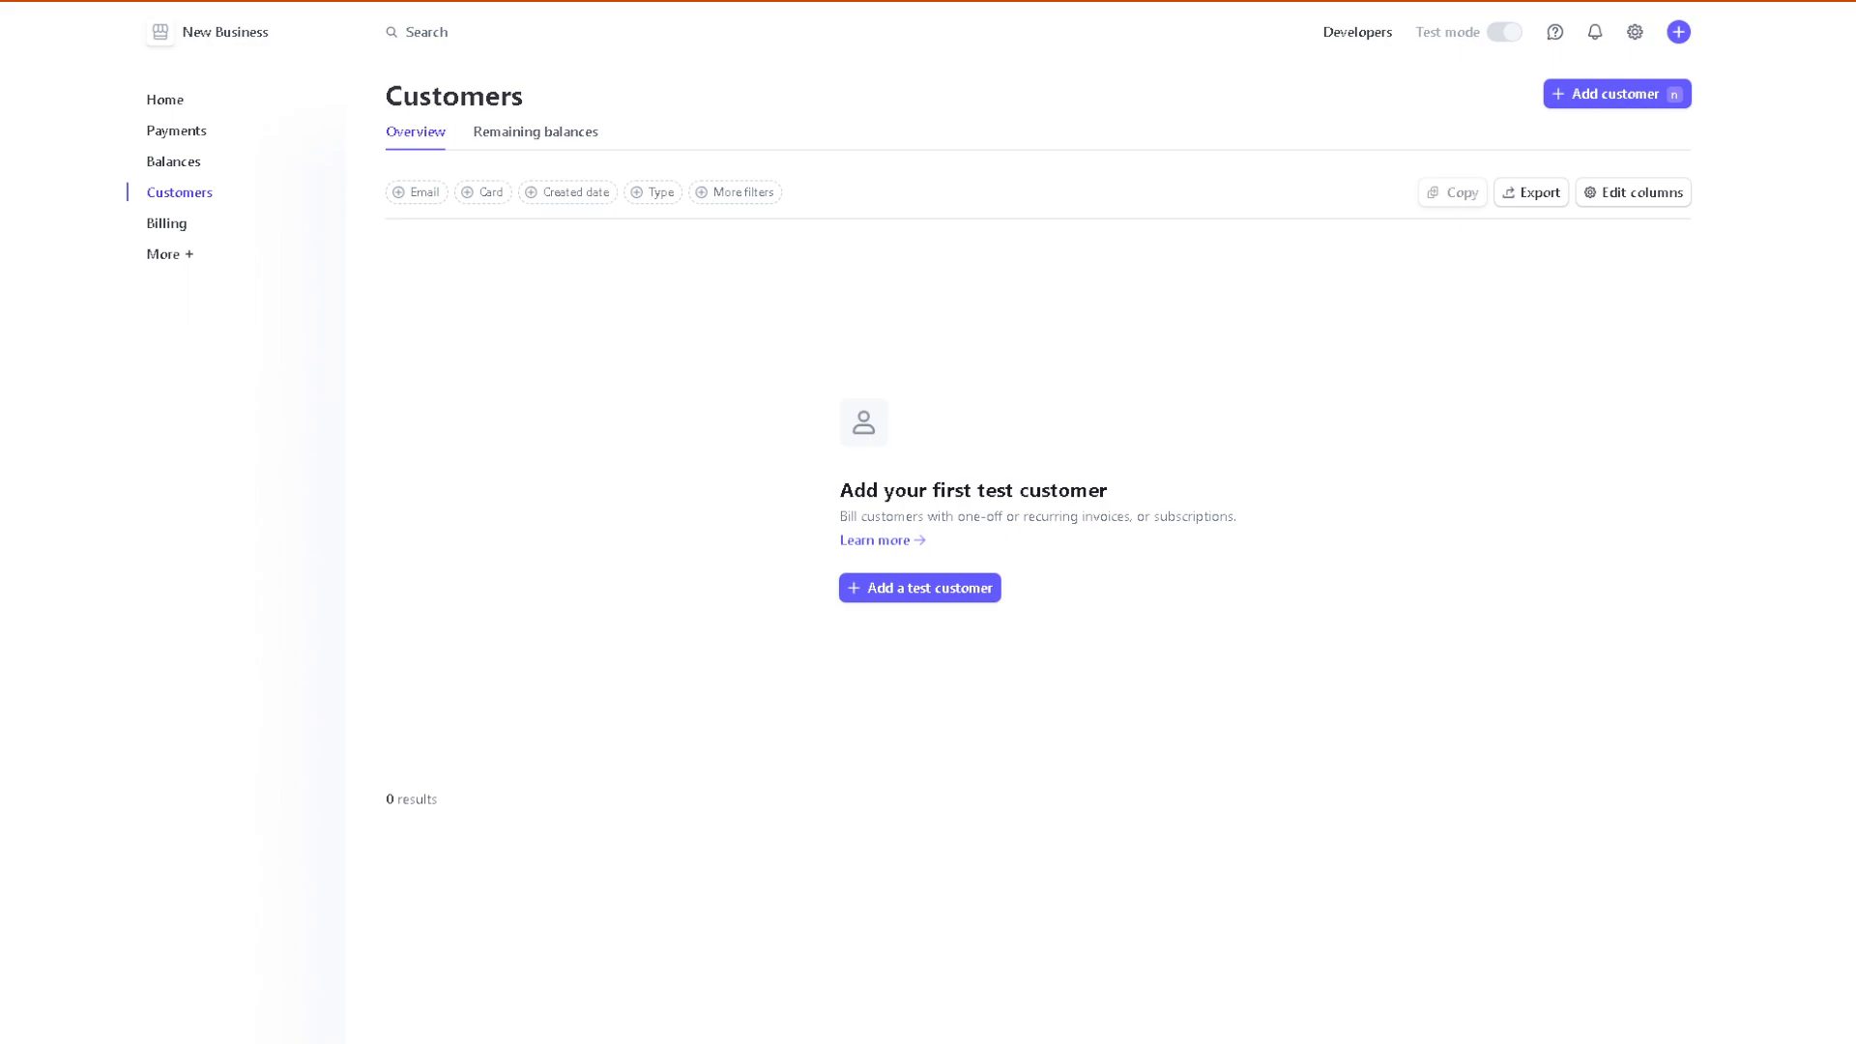
pyautogui.moveTo(1341, 96)
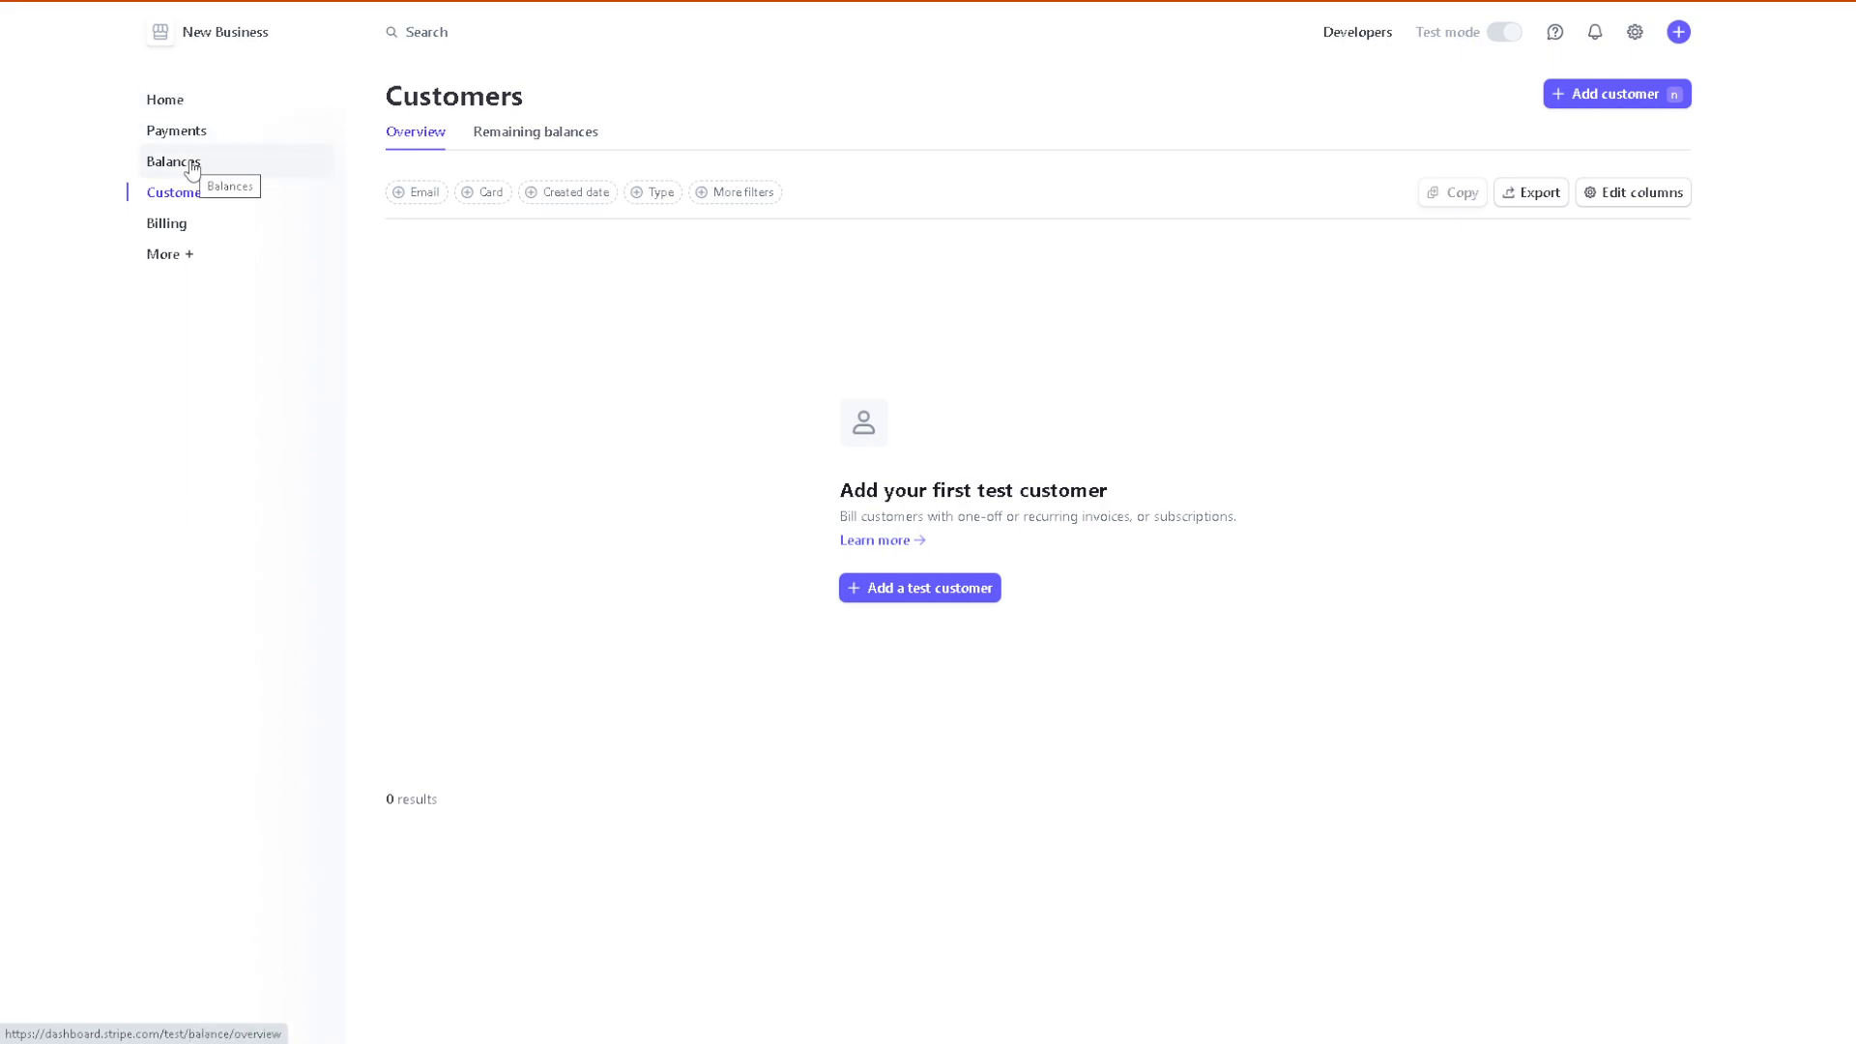
pyautogui.click(173, 161)
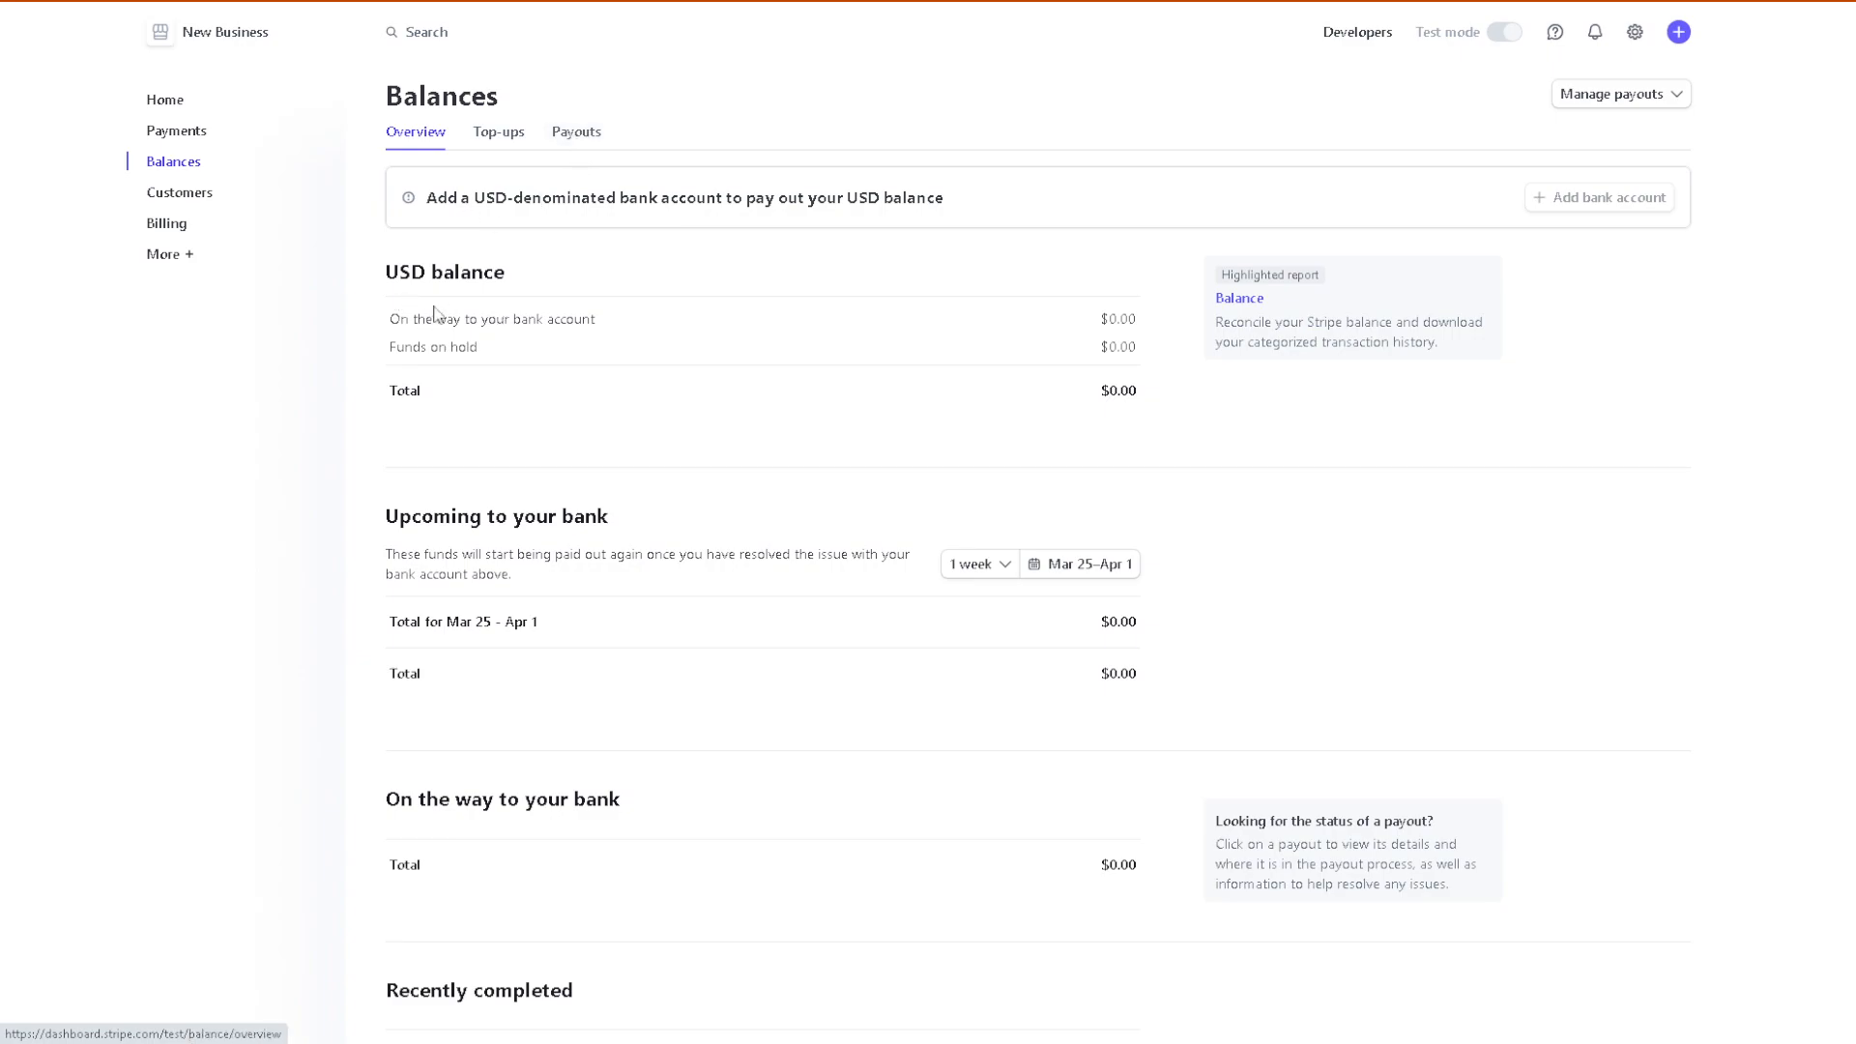
pyautogui.moveTo(633, 332)
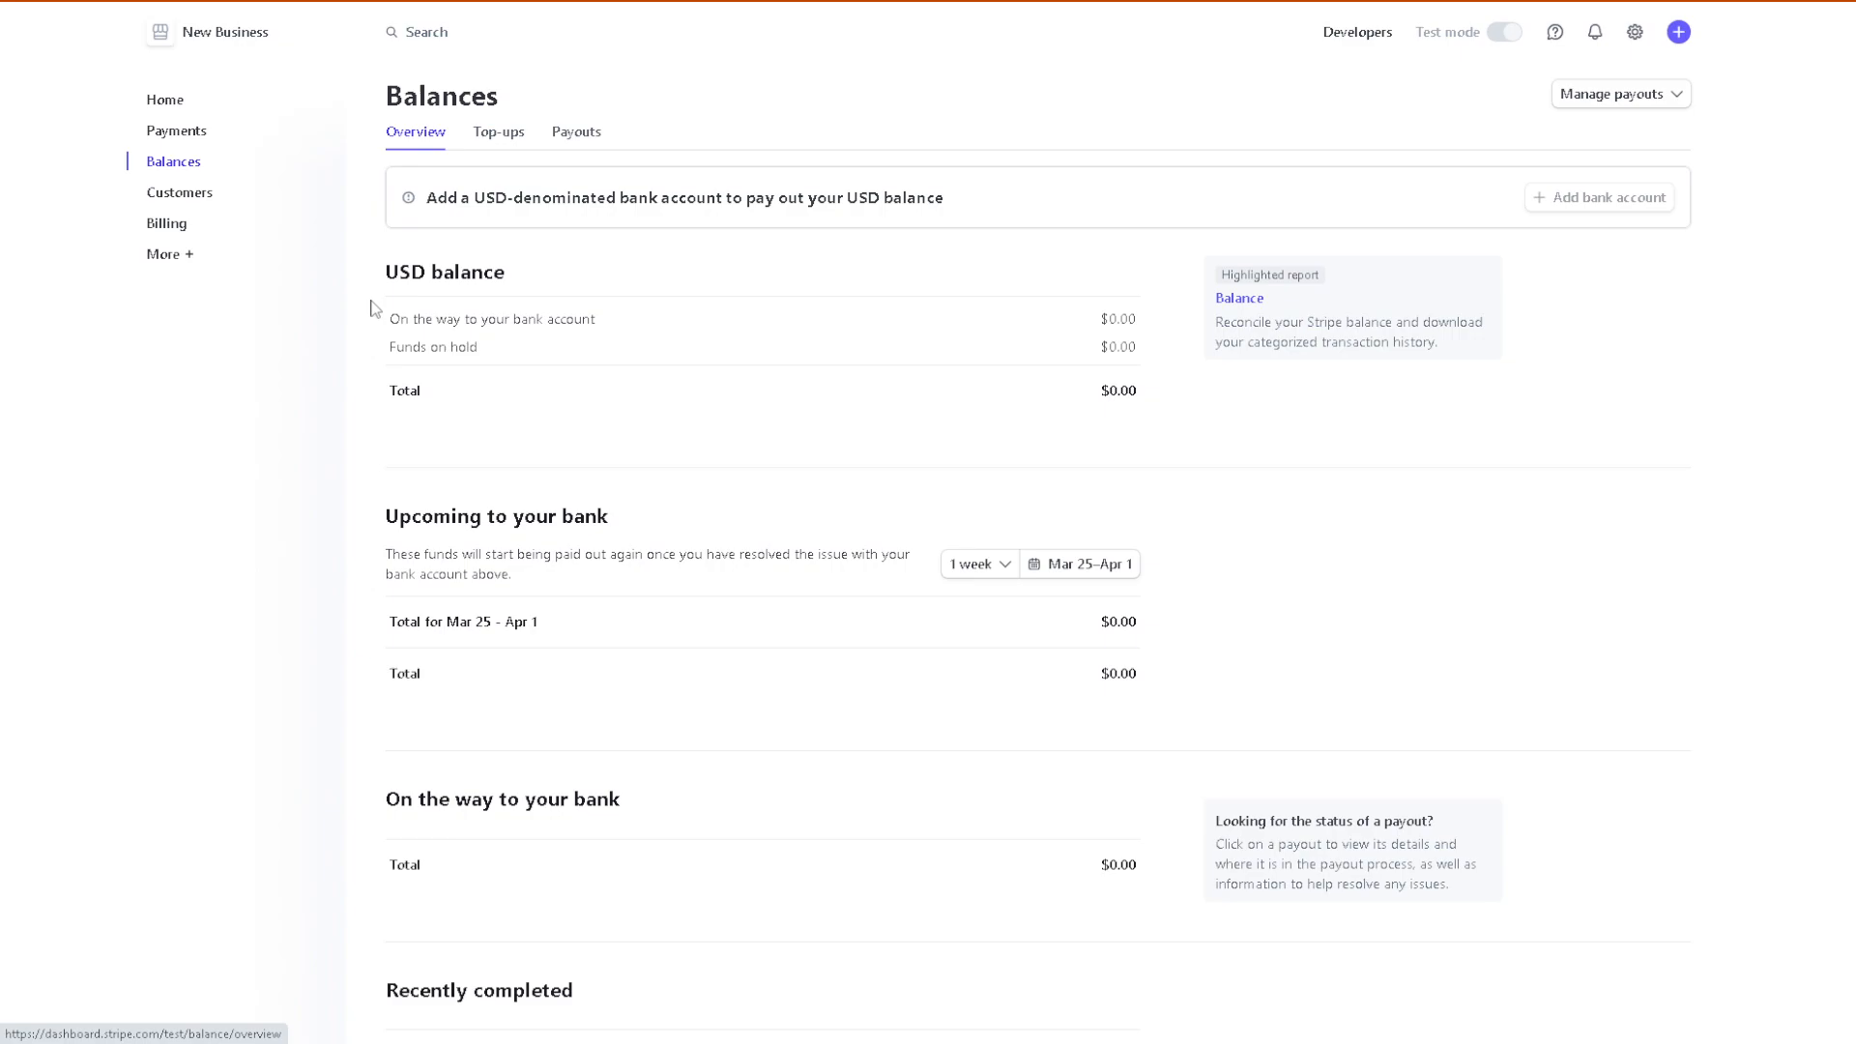
pyautogui.moveTo(1093, 322)
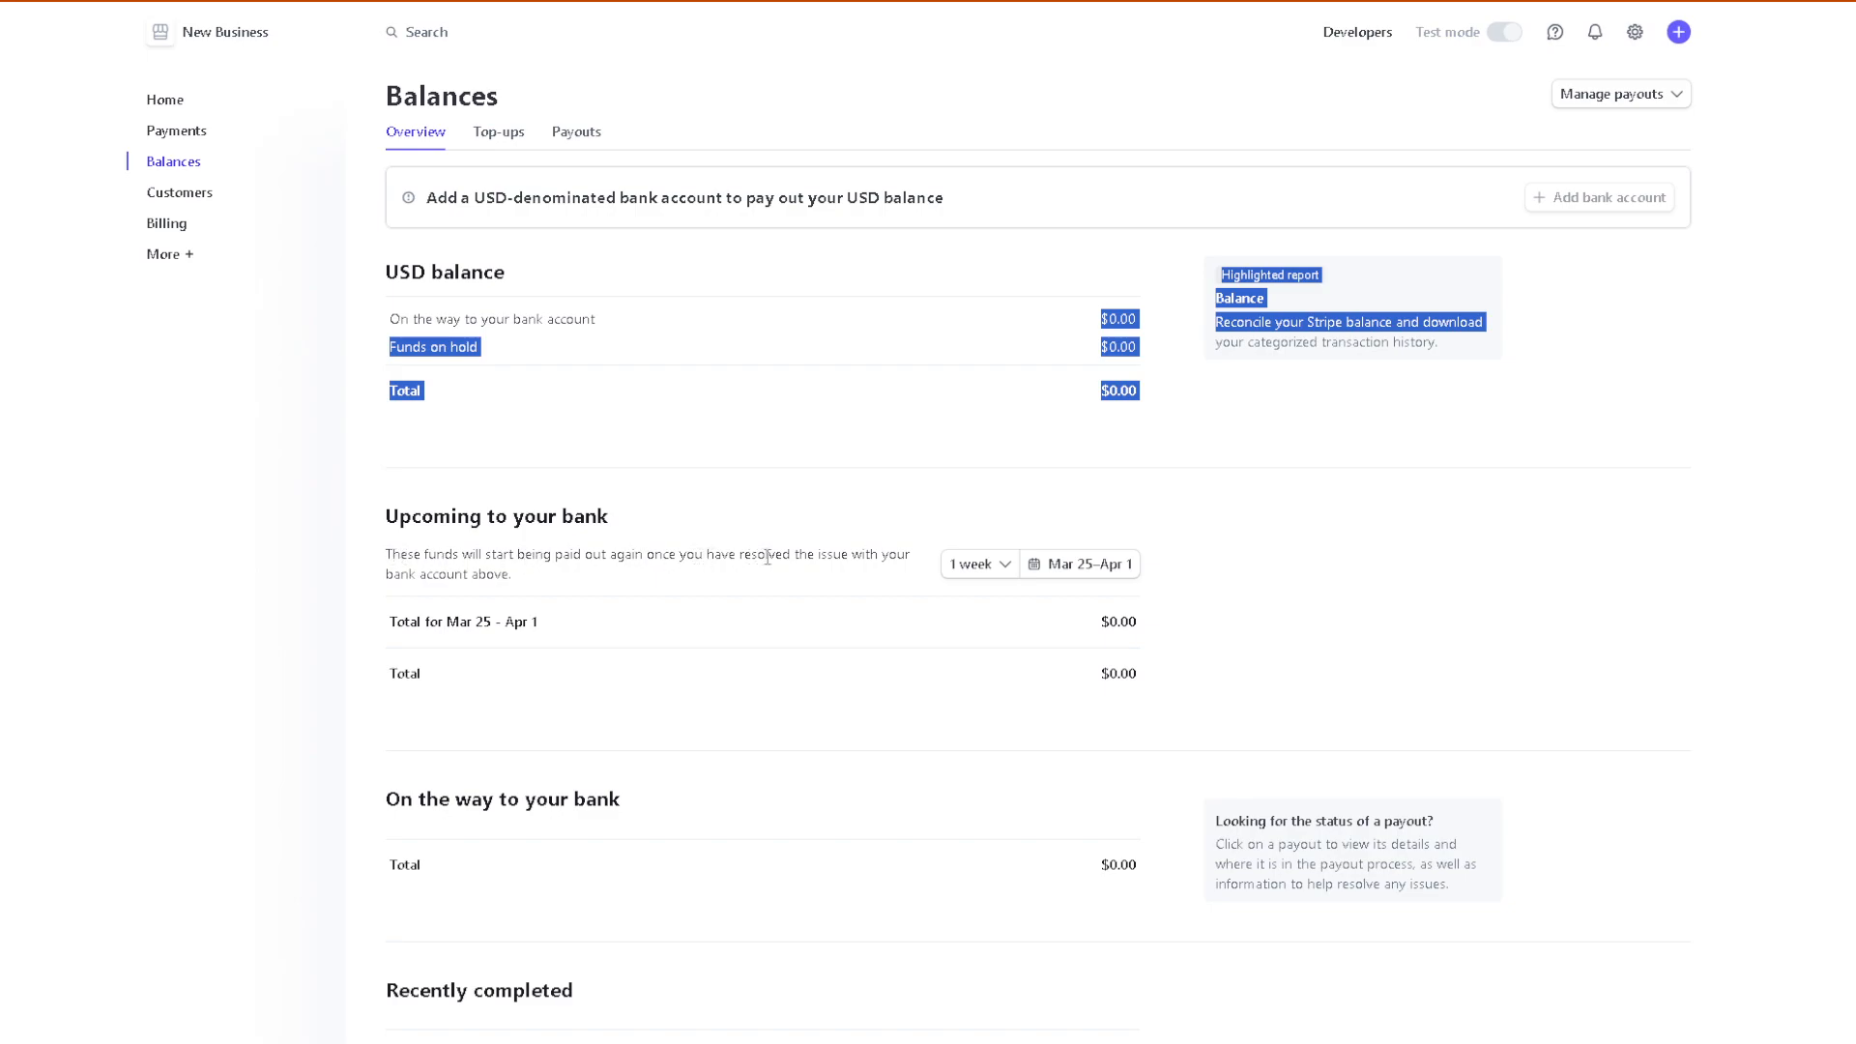
pyautogui.scroll(-3)
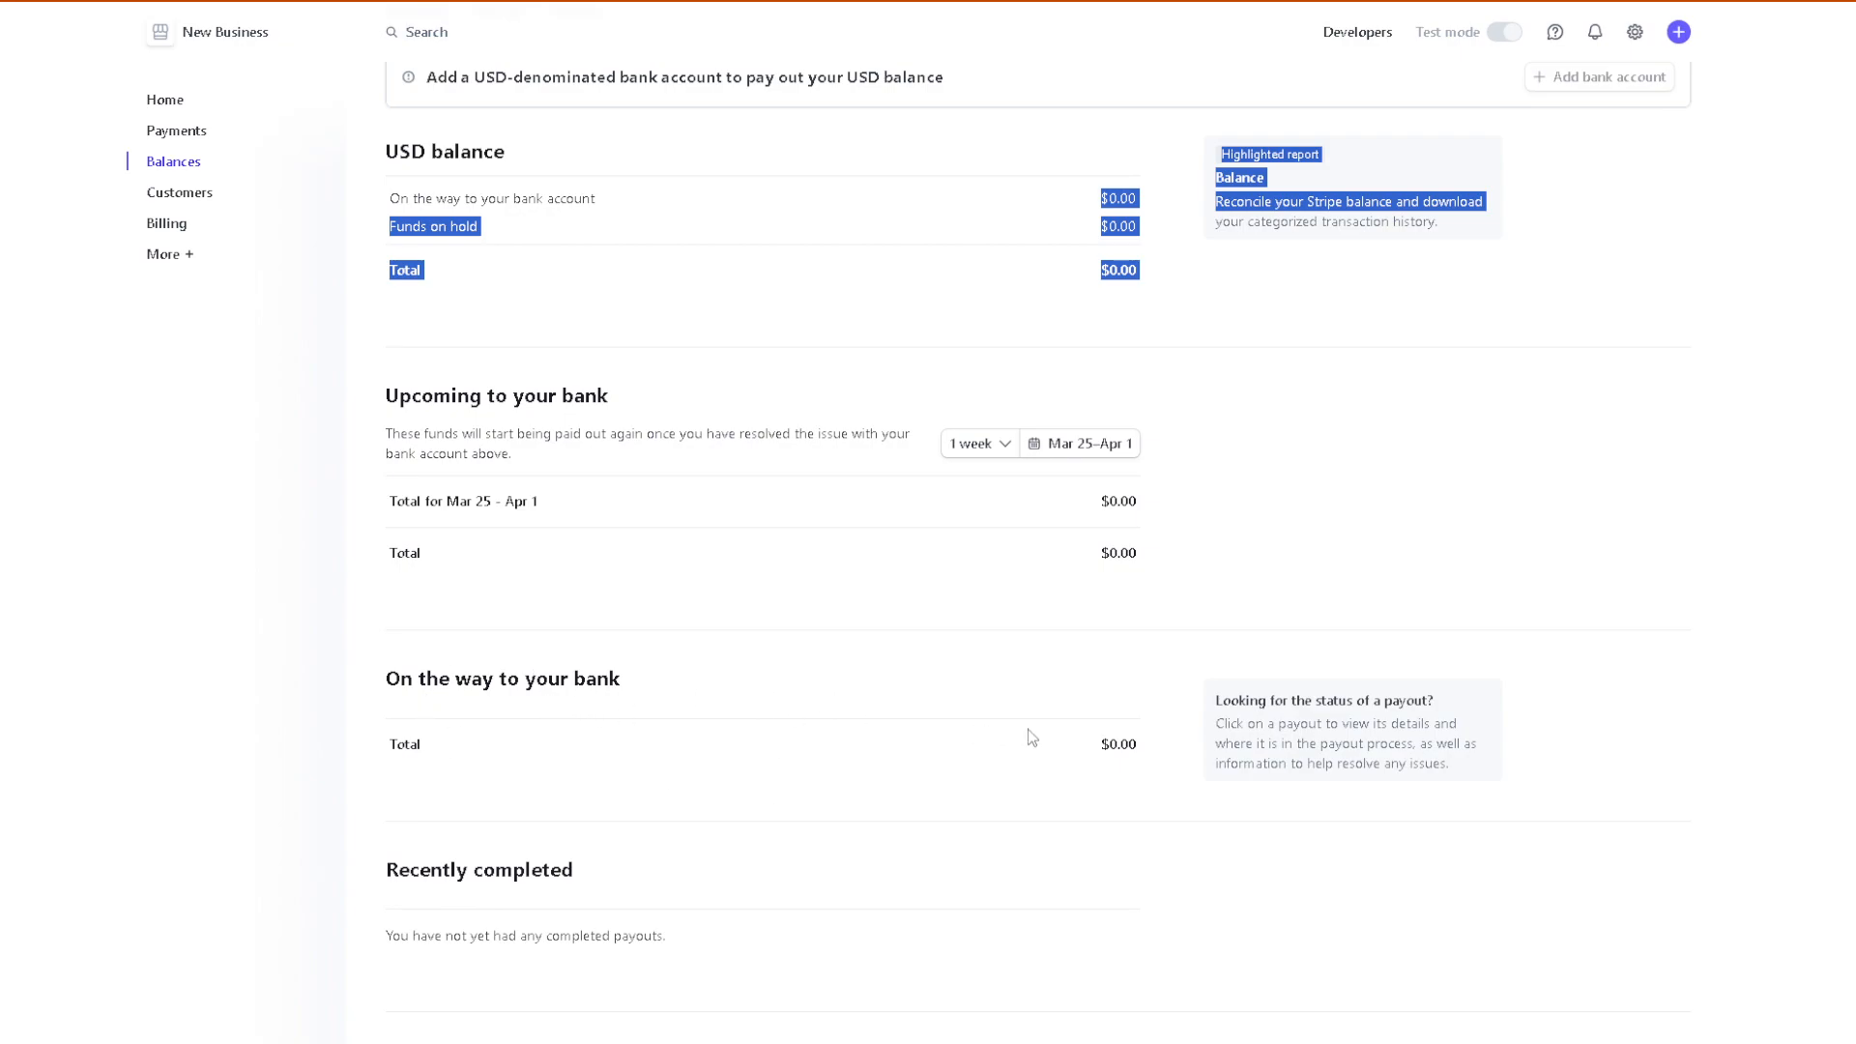
pyautogui.moveTo(665, 730)
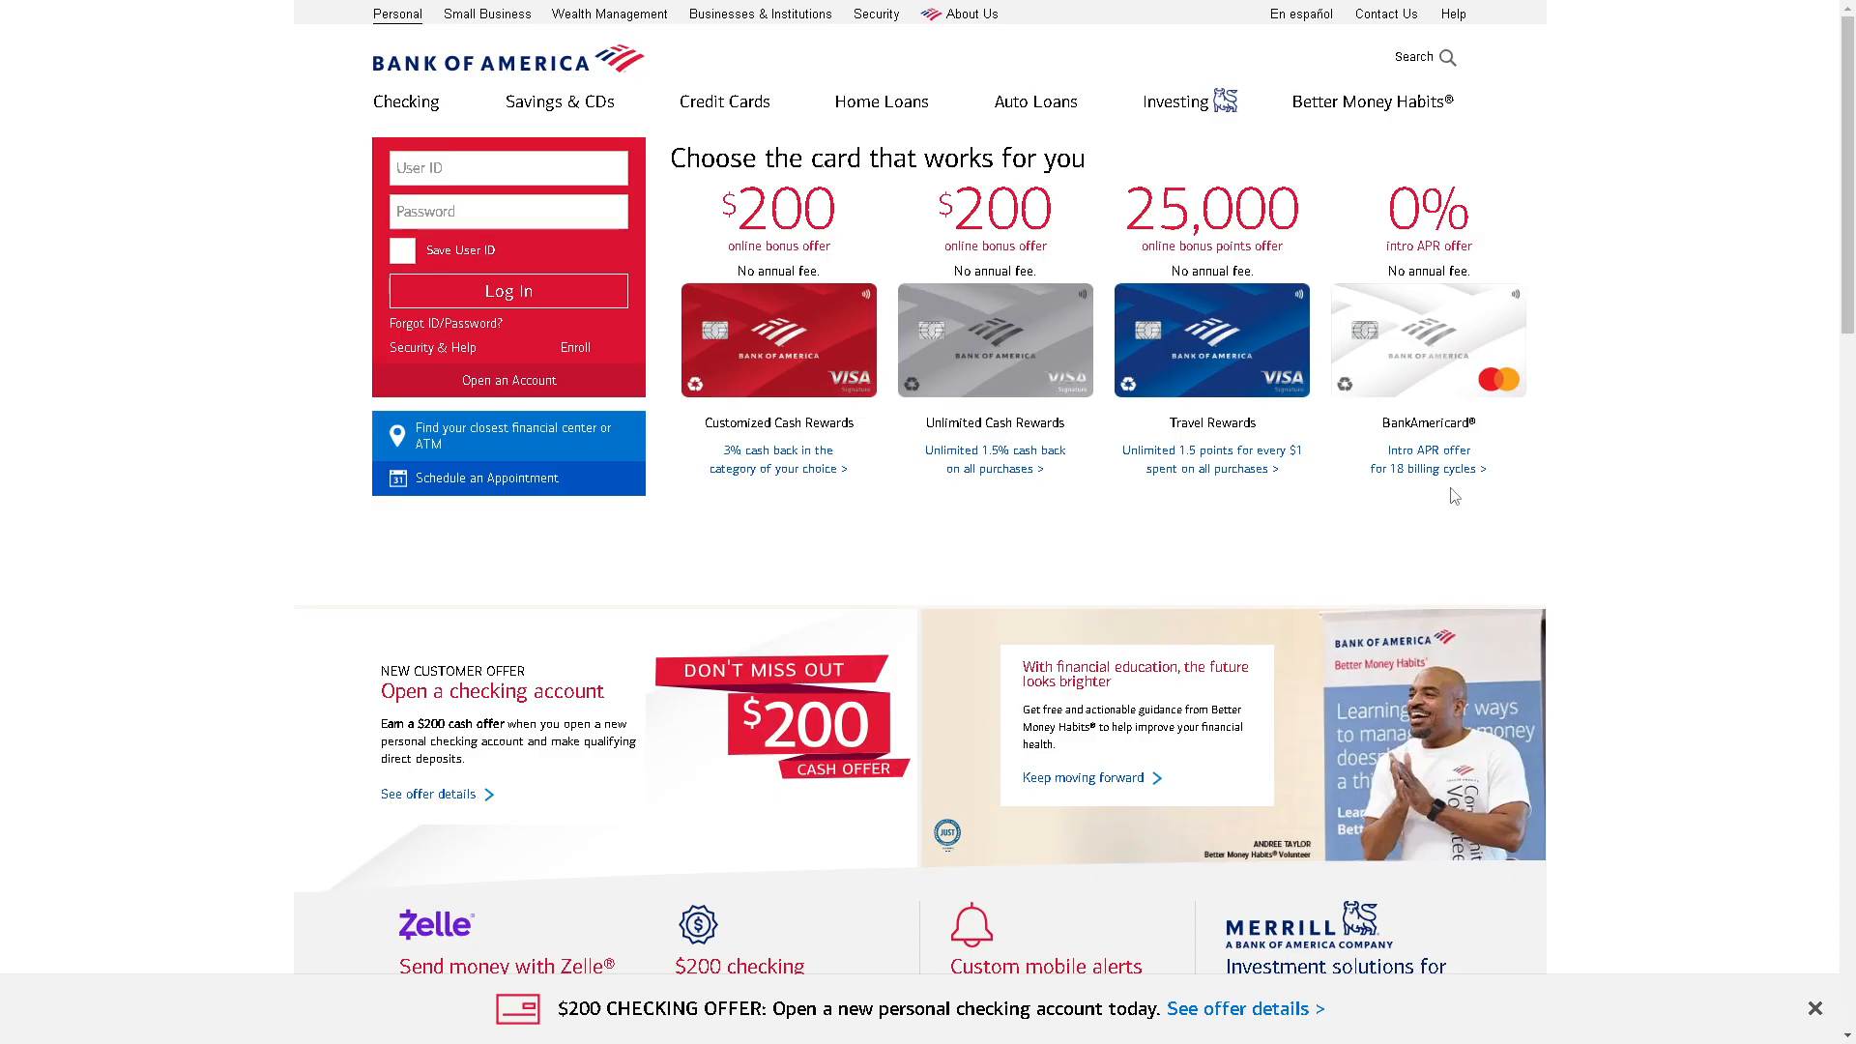
# Visit Bank of America's sign-in homepage, then return to the Stripe Balances overview
pyautogui.click(507, 167)
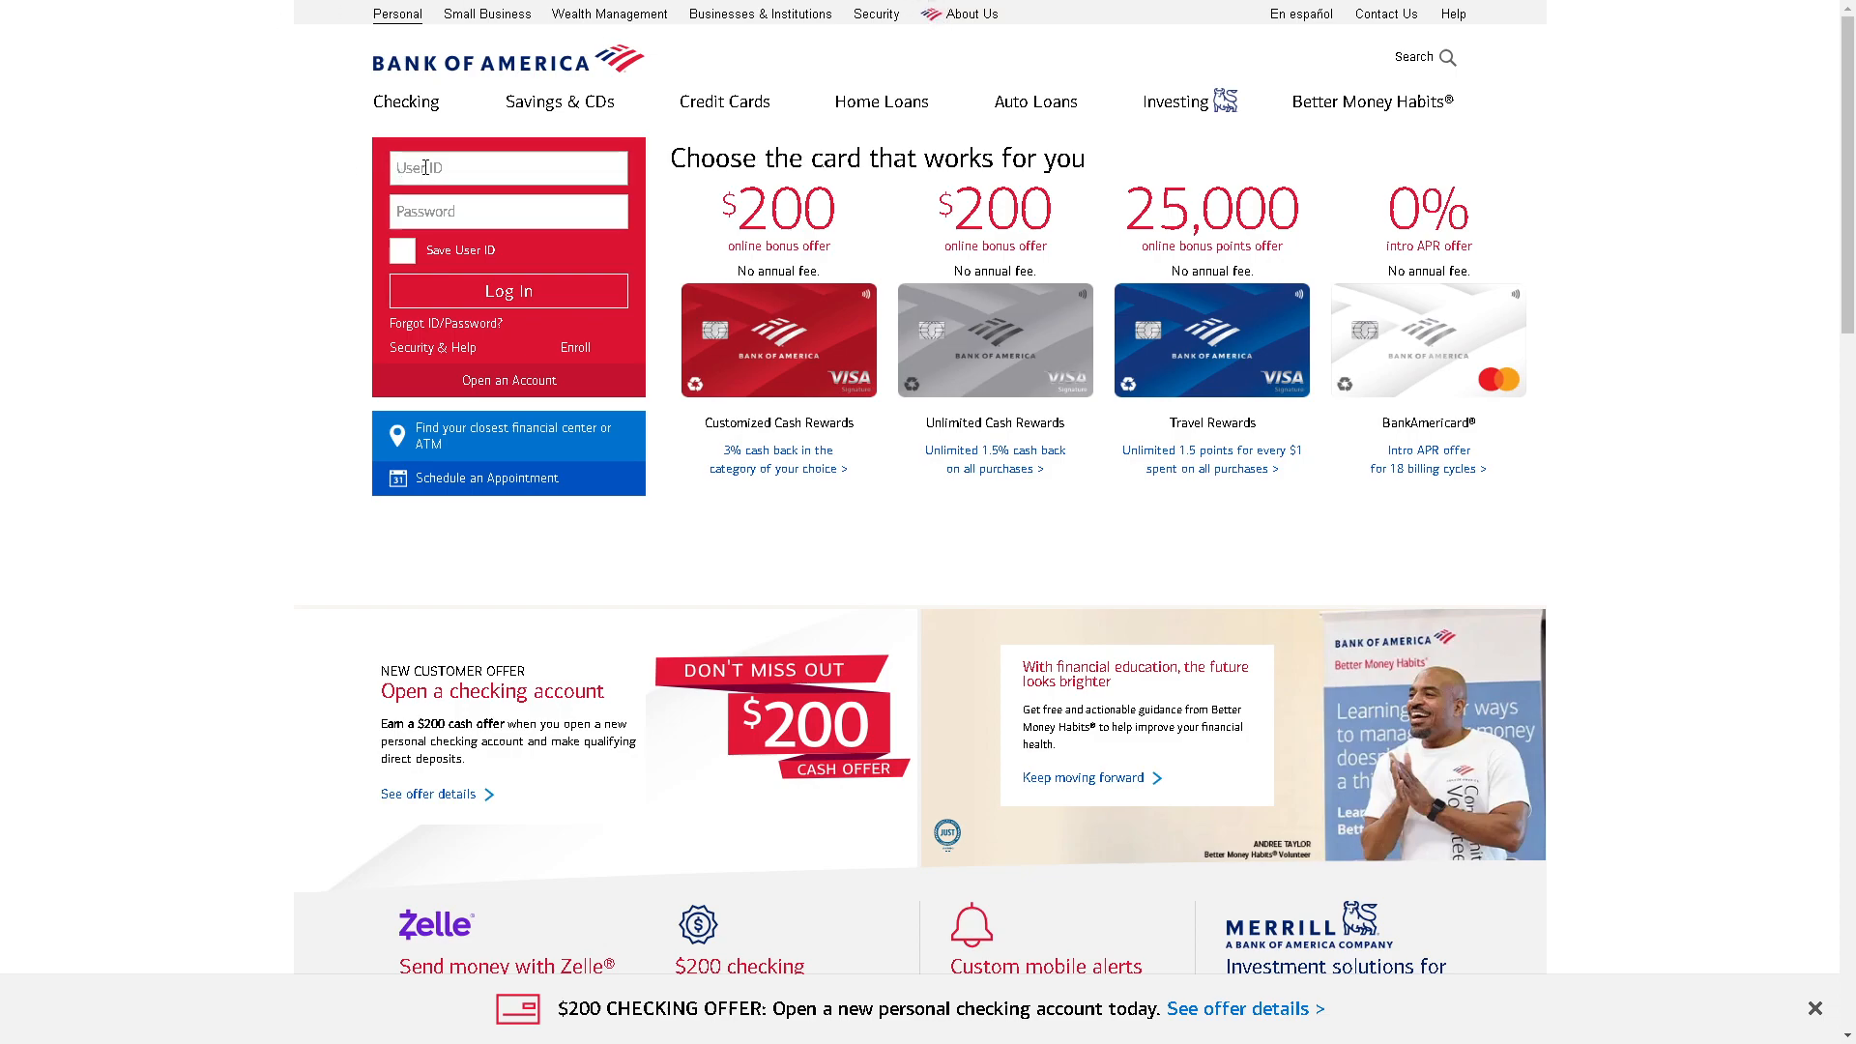
pyautogui.click(507, 168)
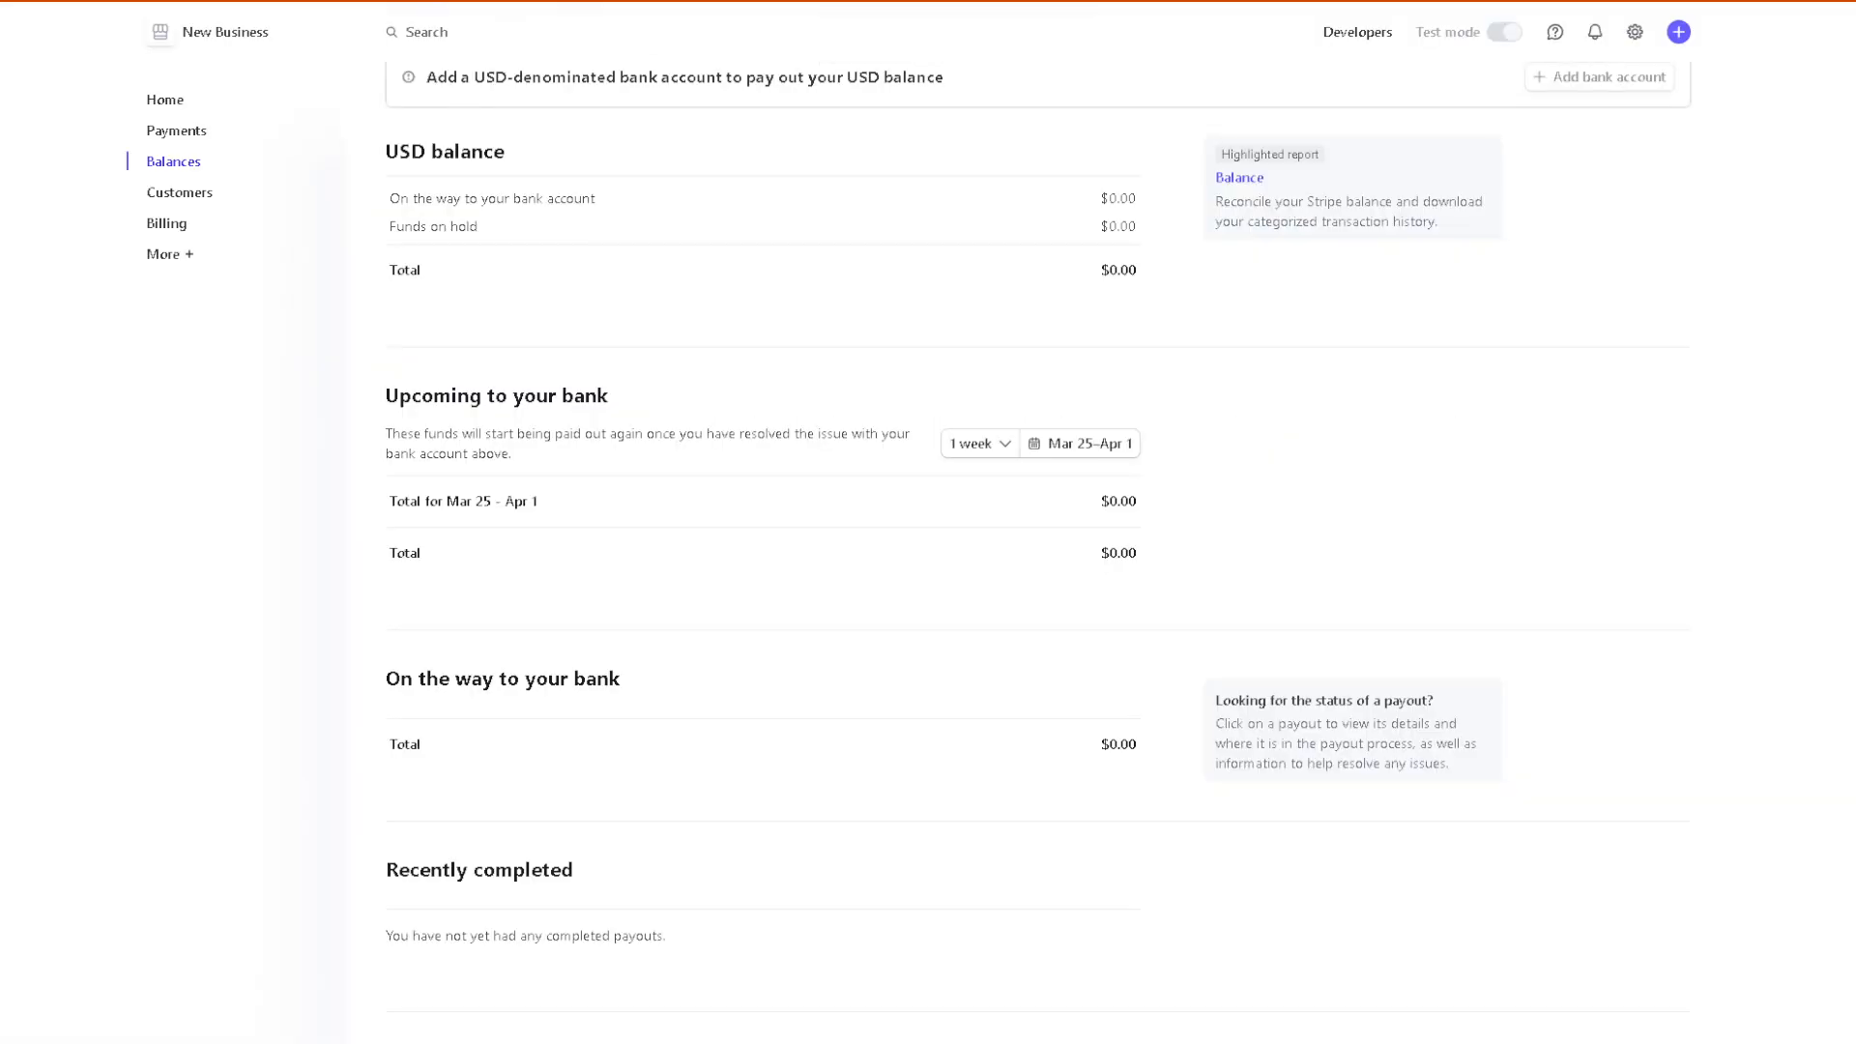
pyautogui.moveTo(640, 238)
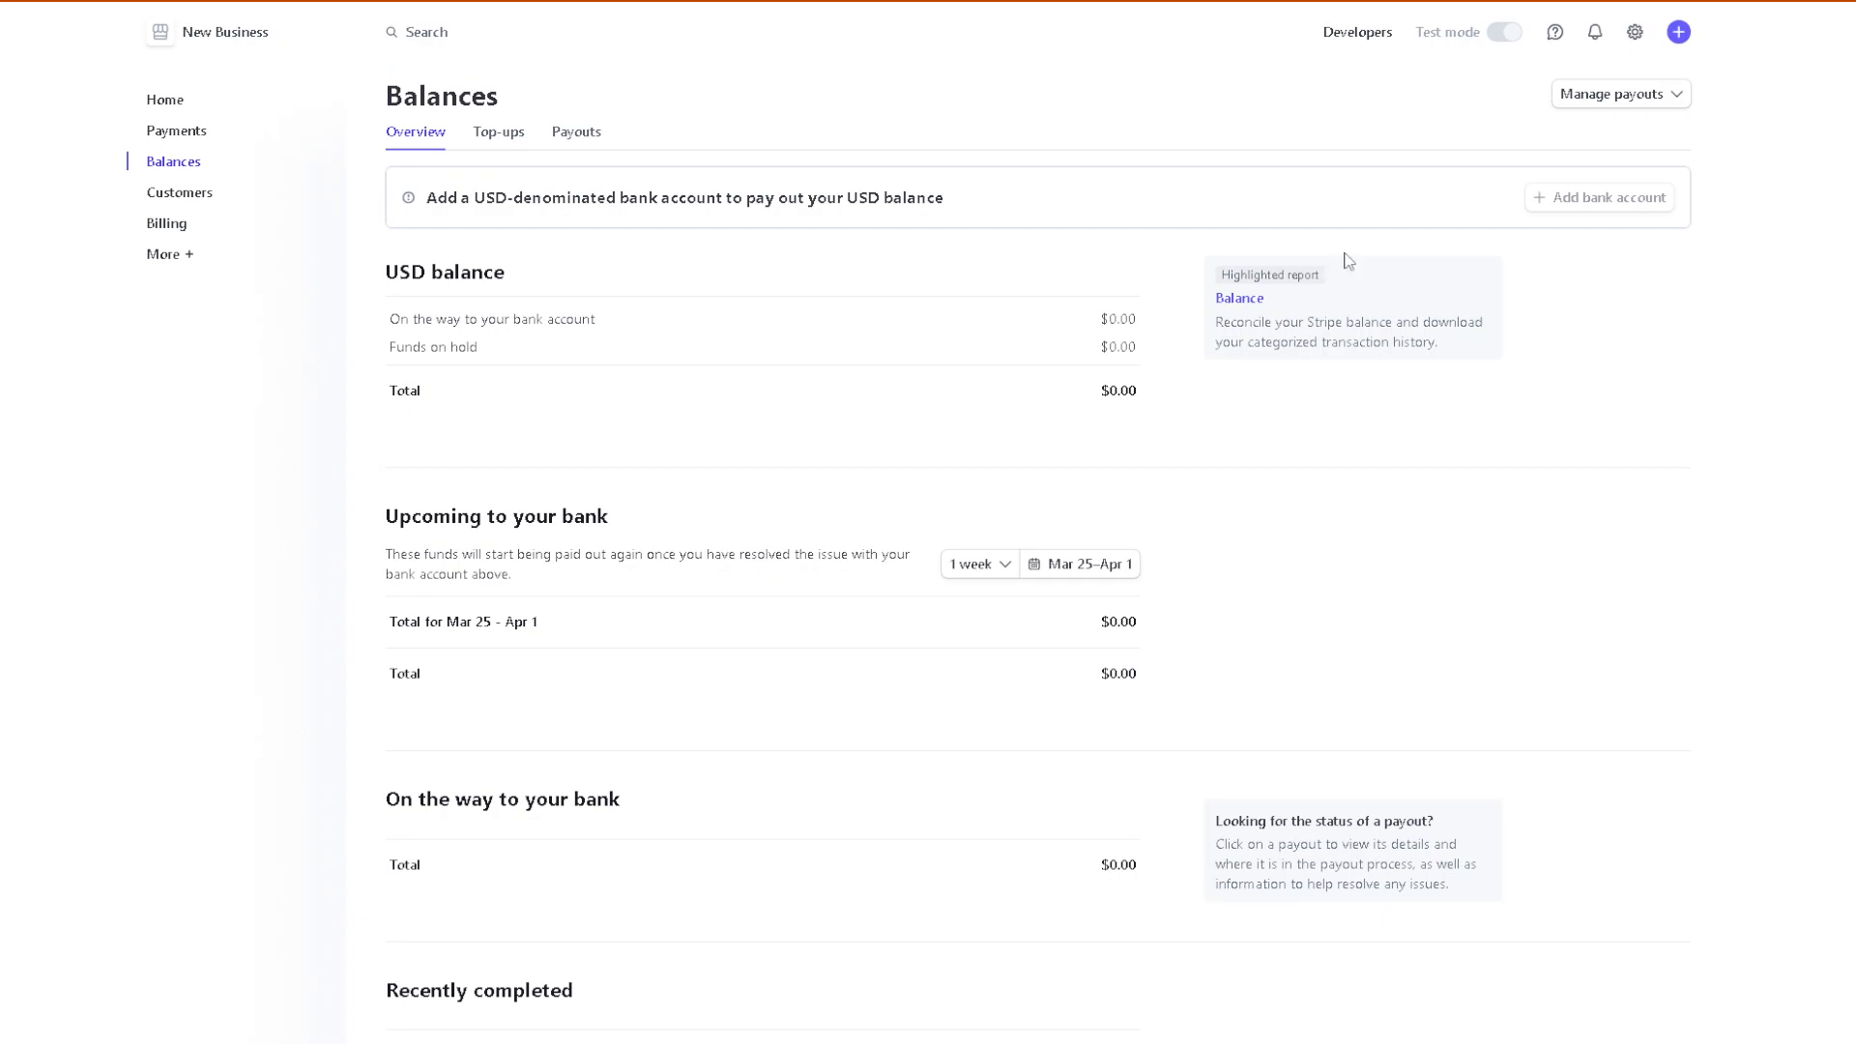
pyautogui.moveTo(1602, 211)
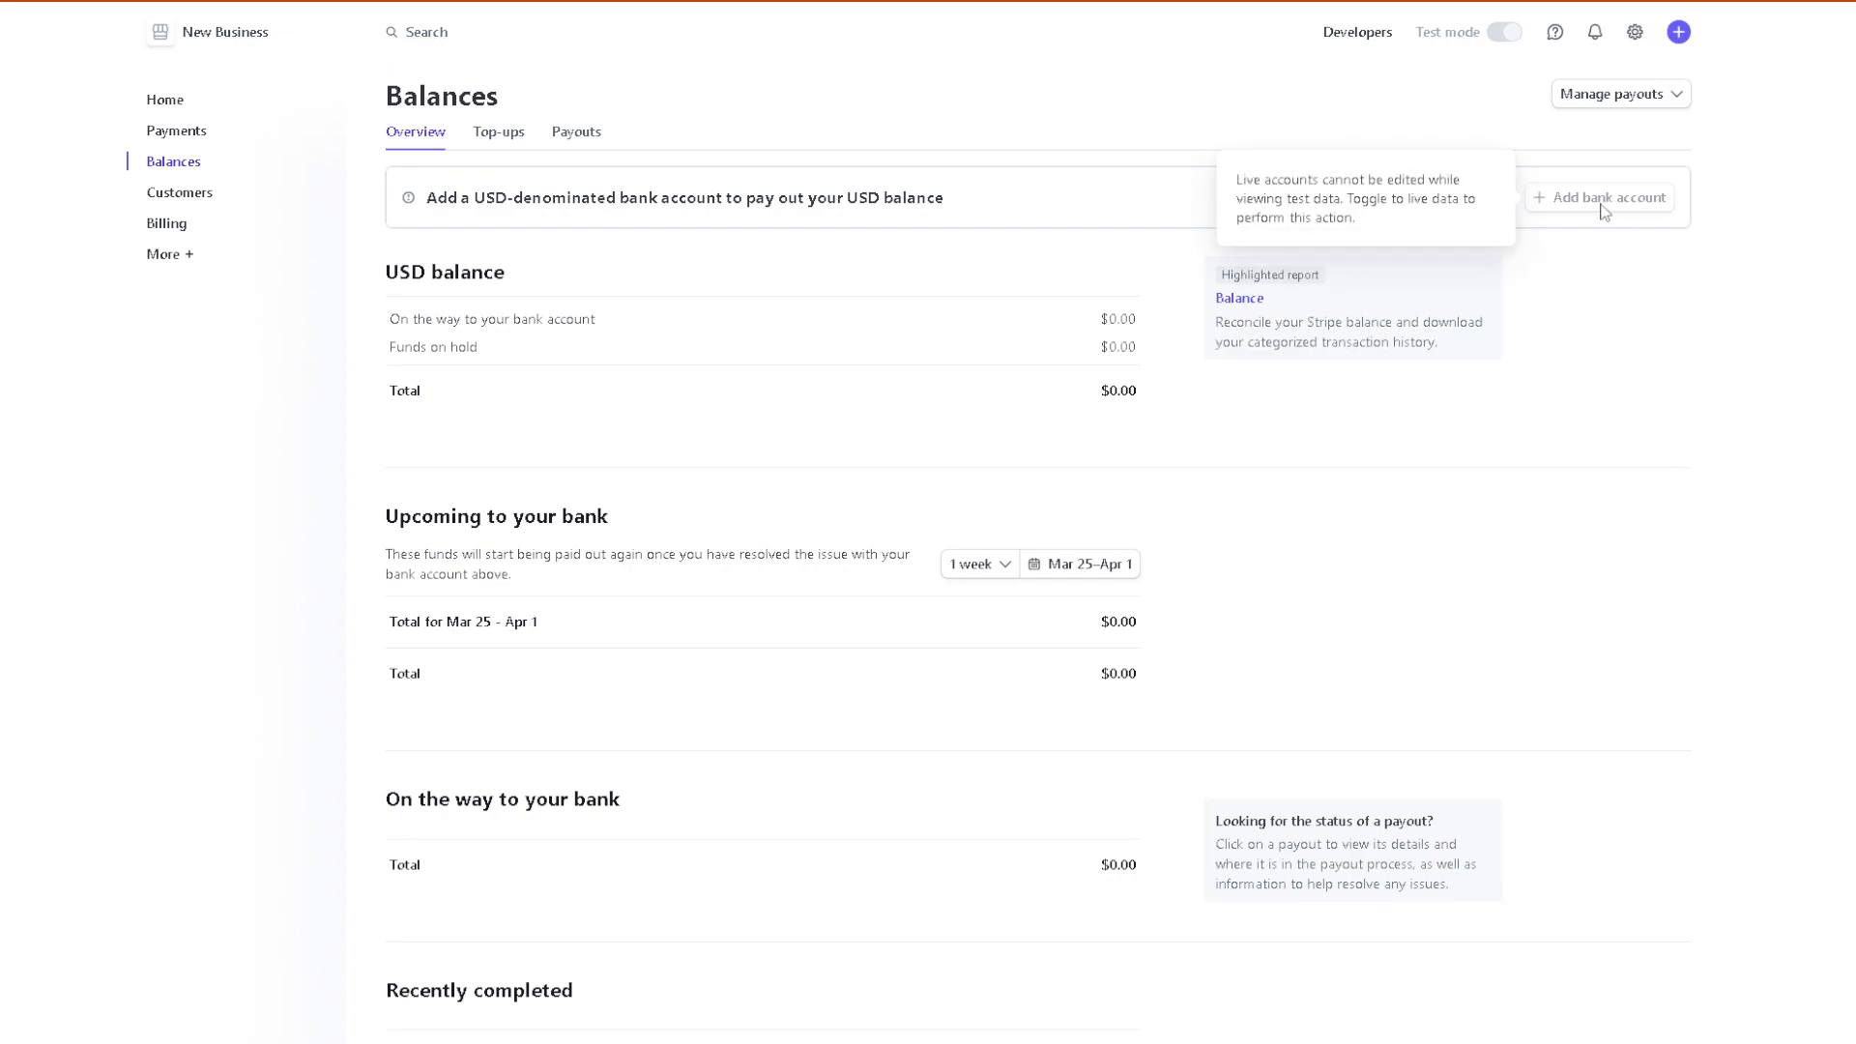
pyautogui.moveTo(1618, 214)
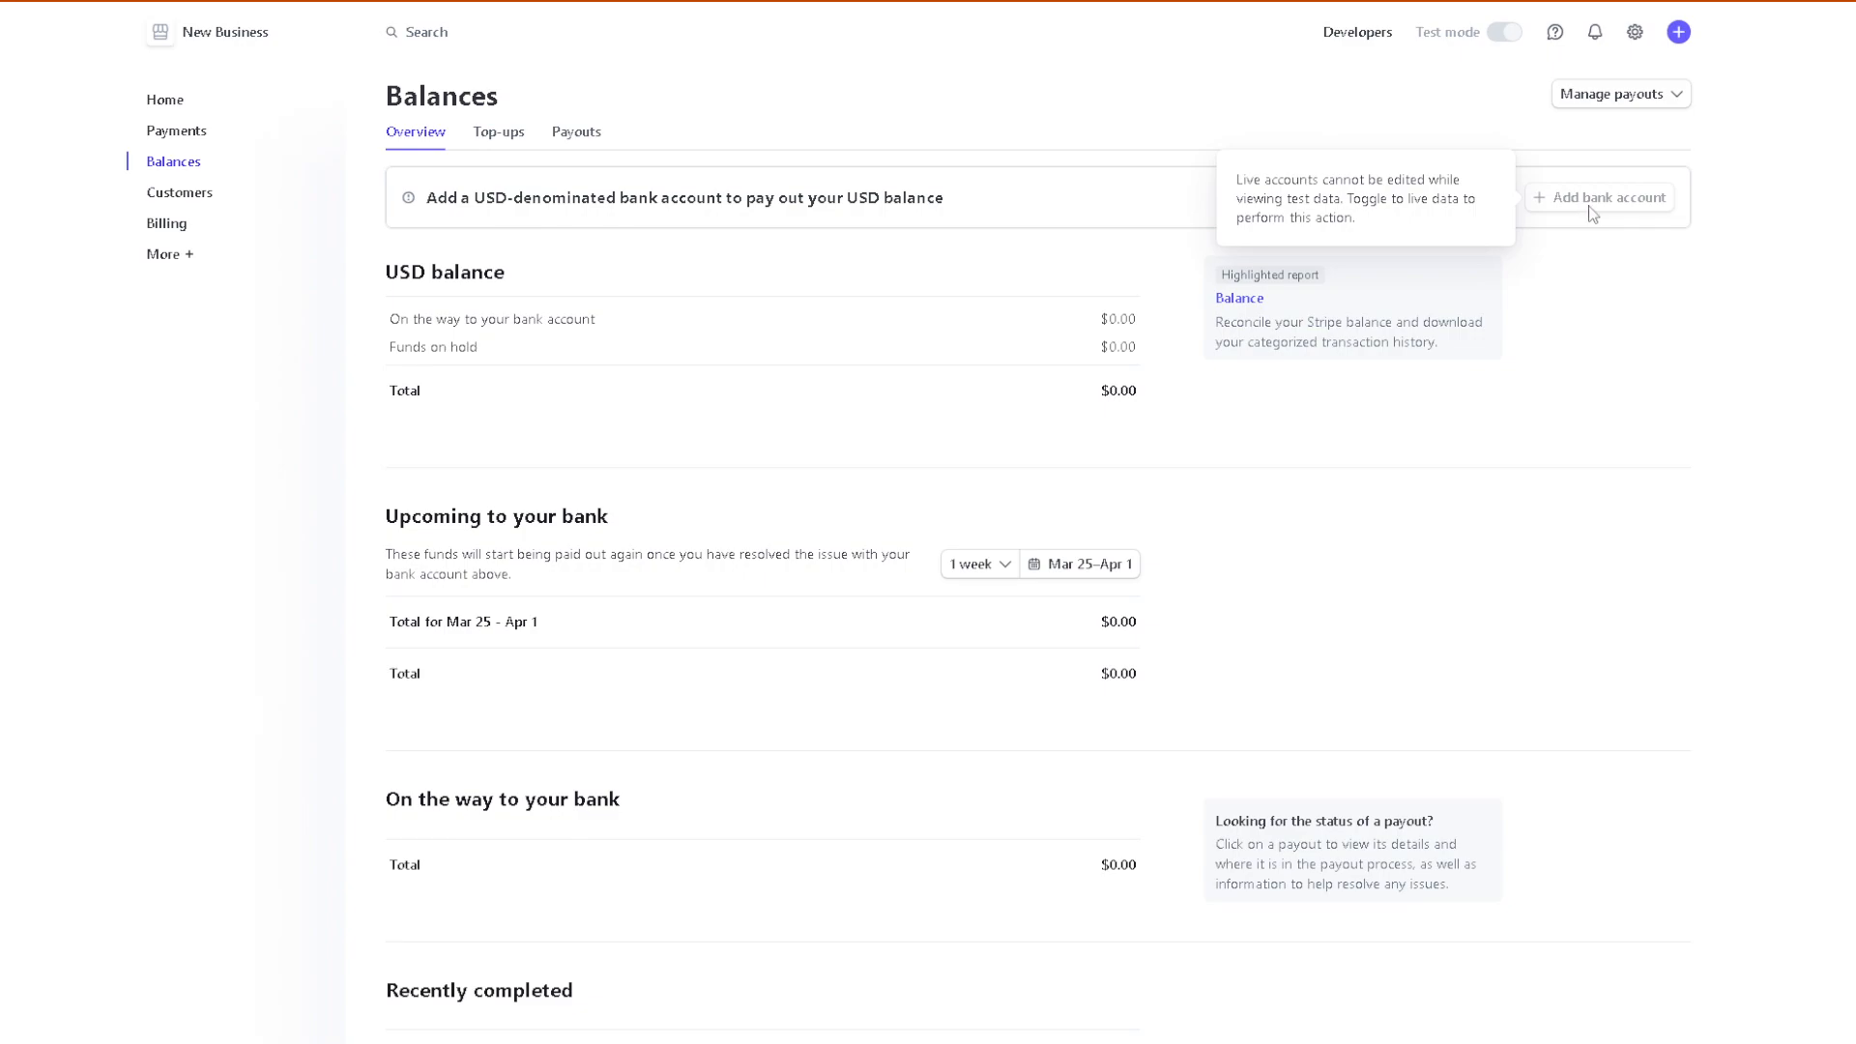
pyautogui.moveTo(1592, 231)
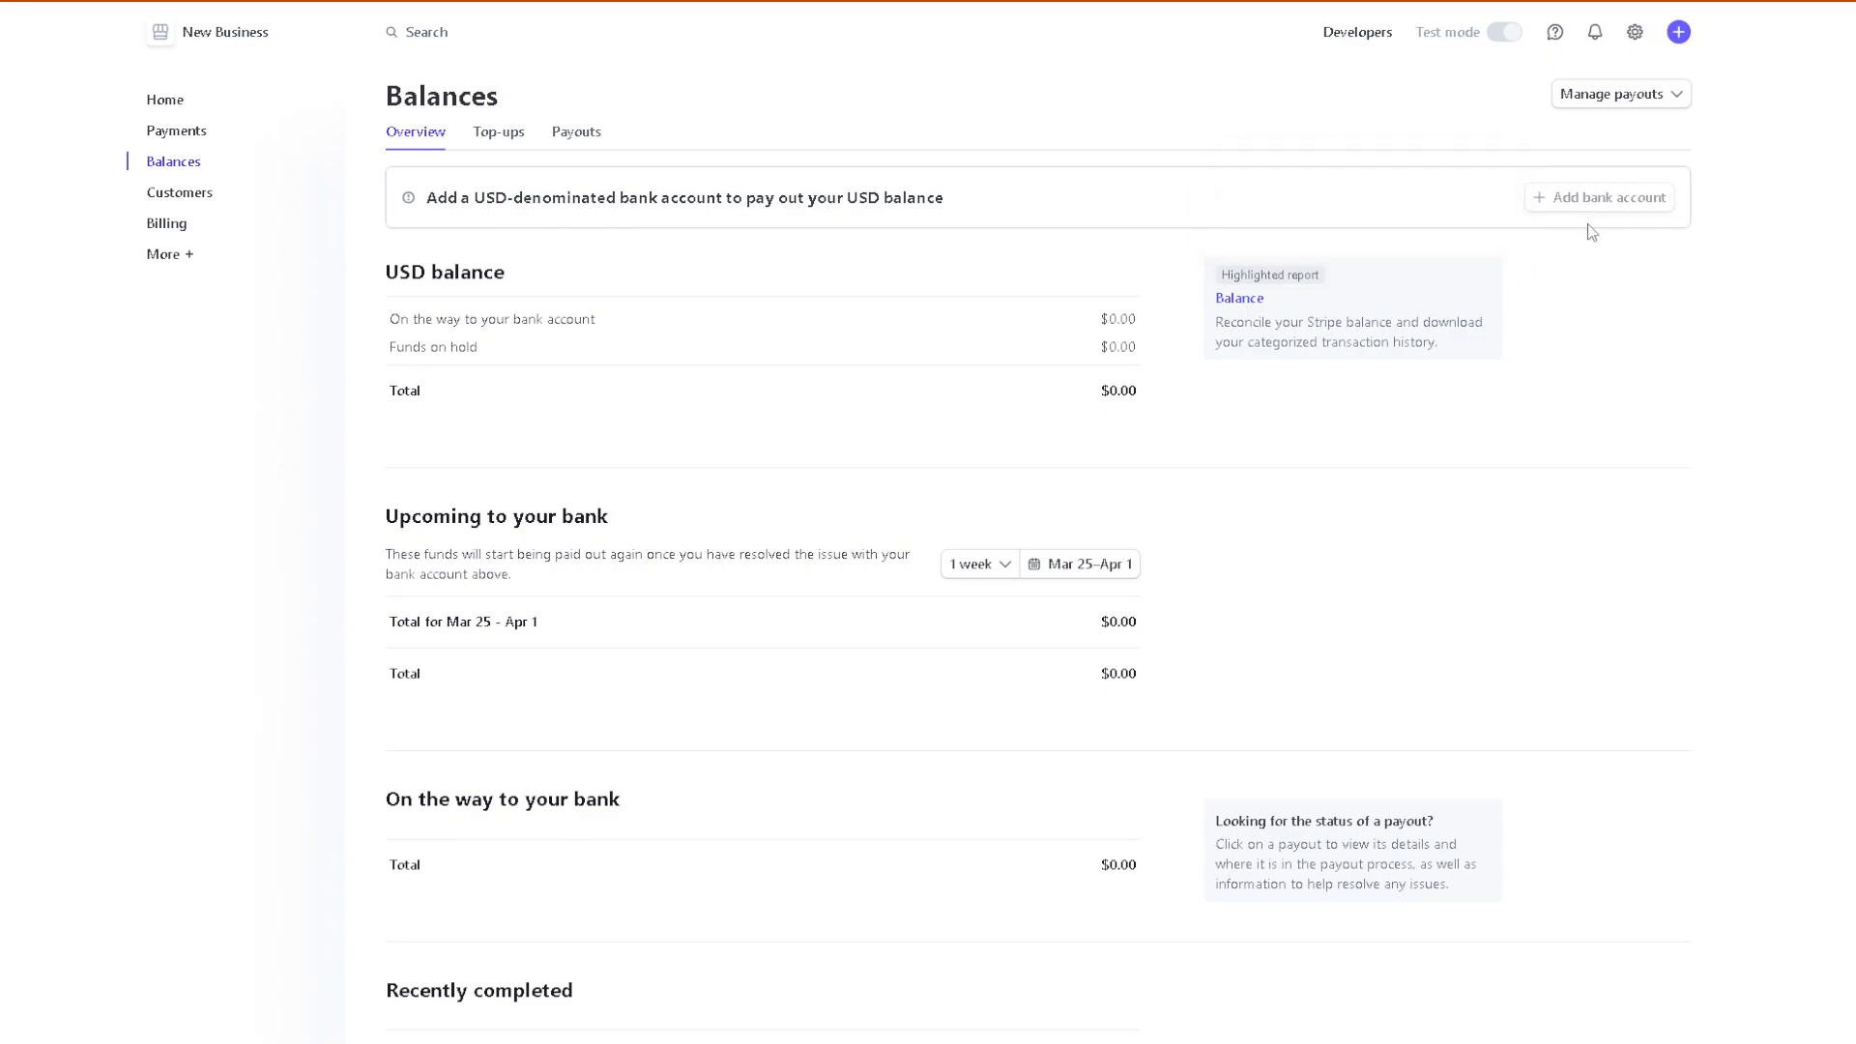
pyautogui.moveTo(1587, 263)
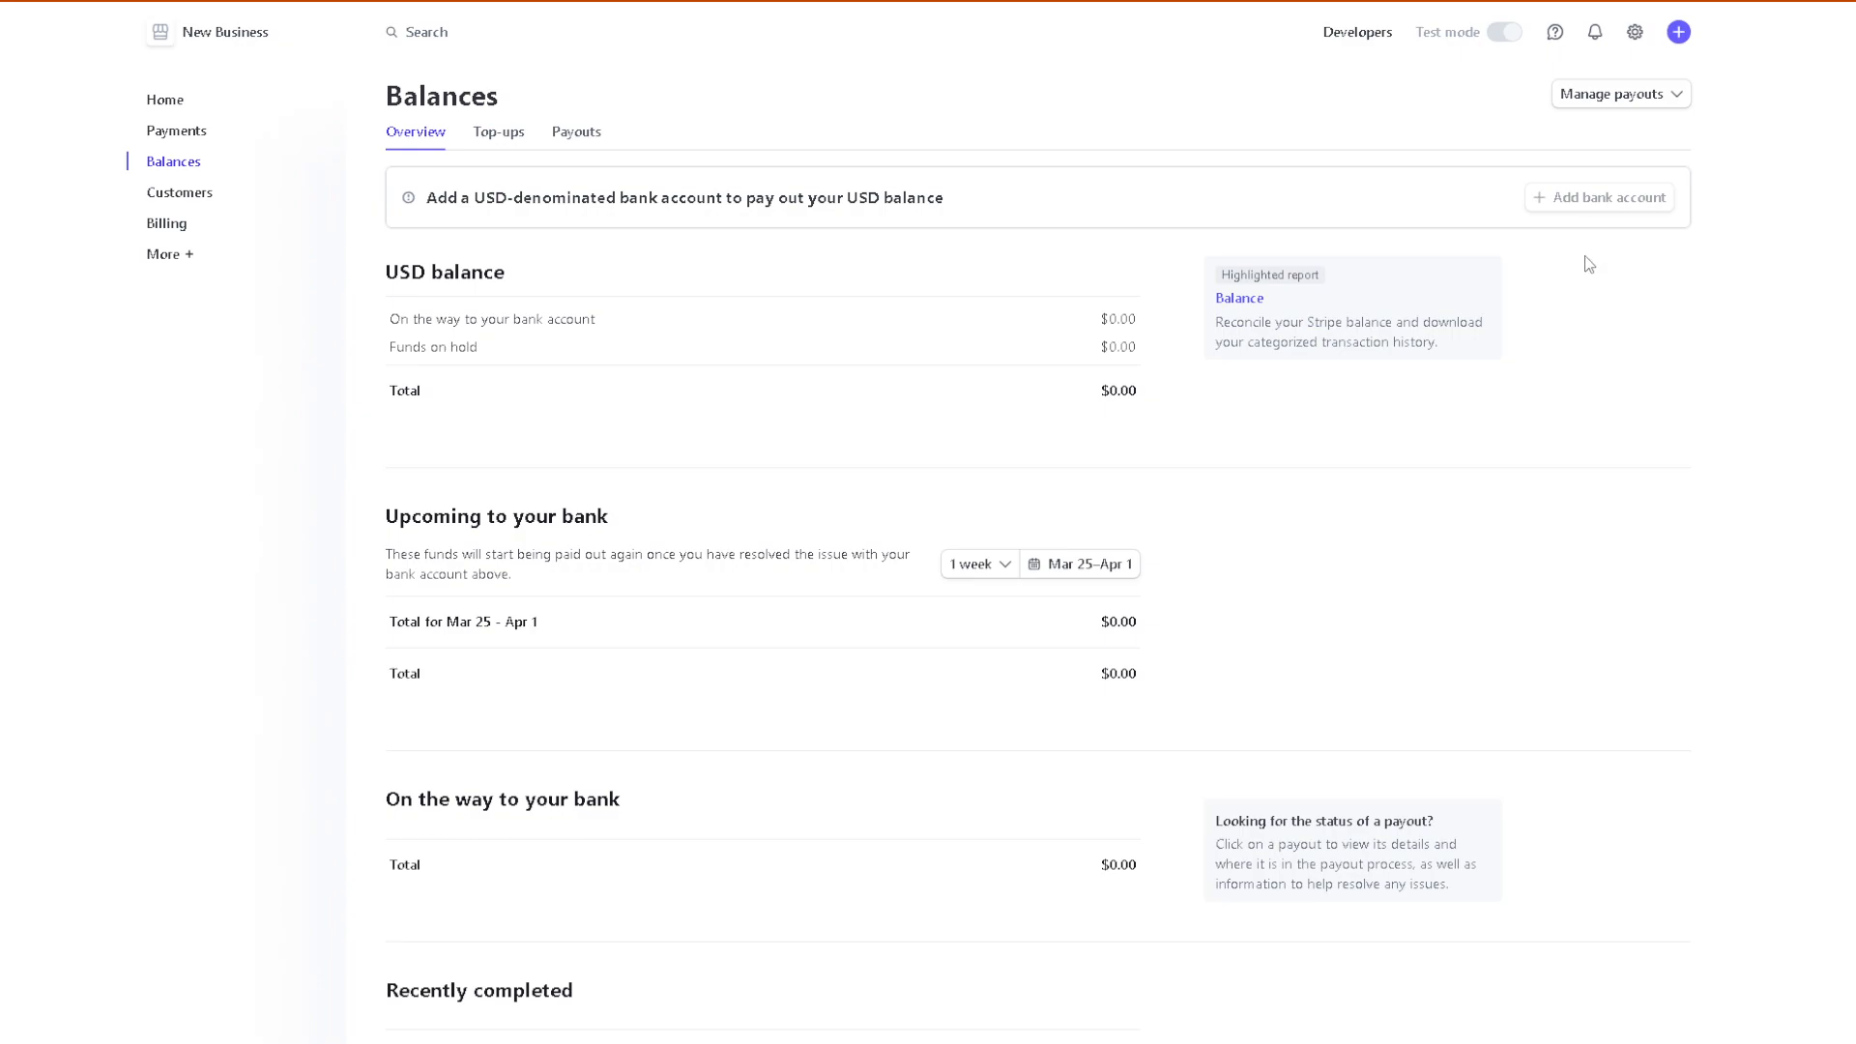
pyautogui.moveTo(1703, 290)
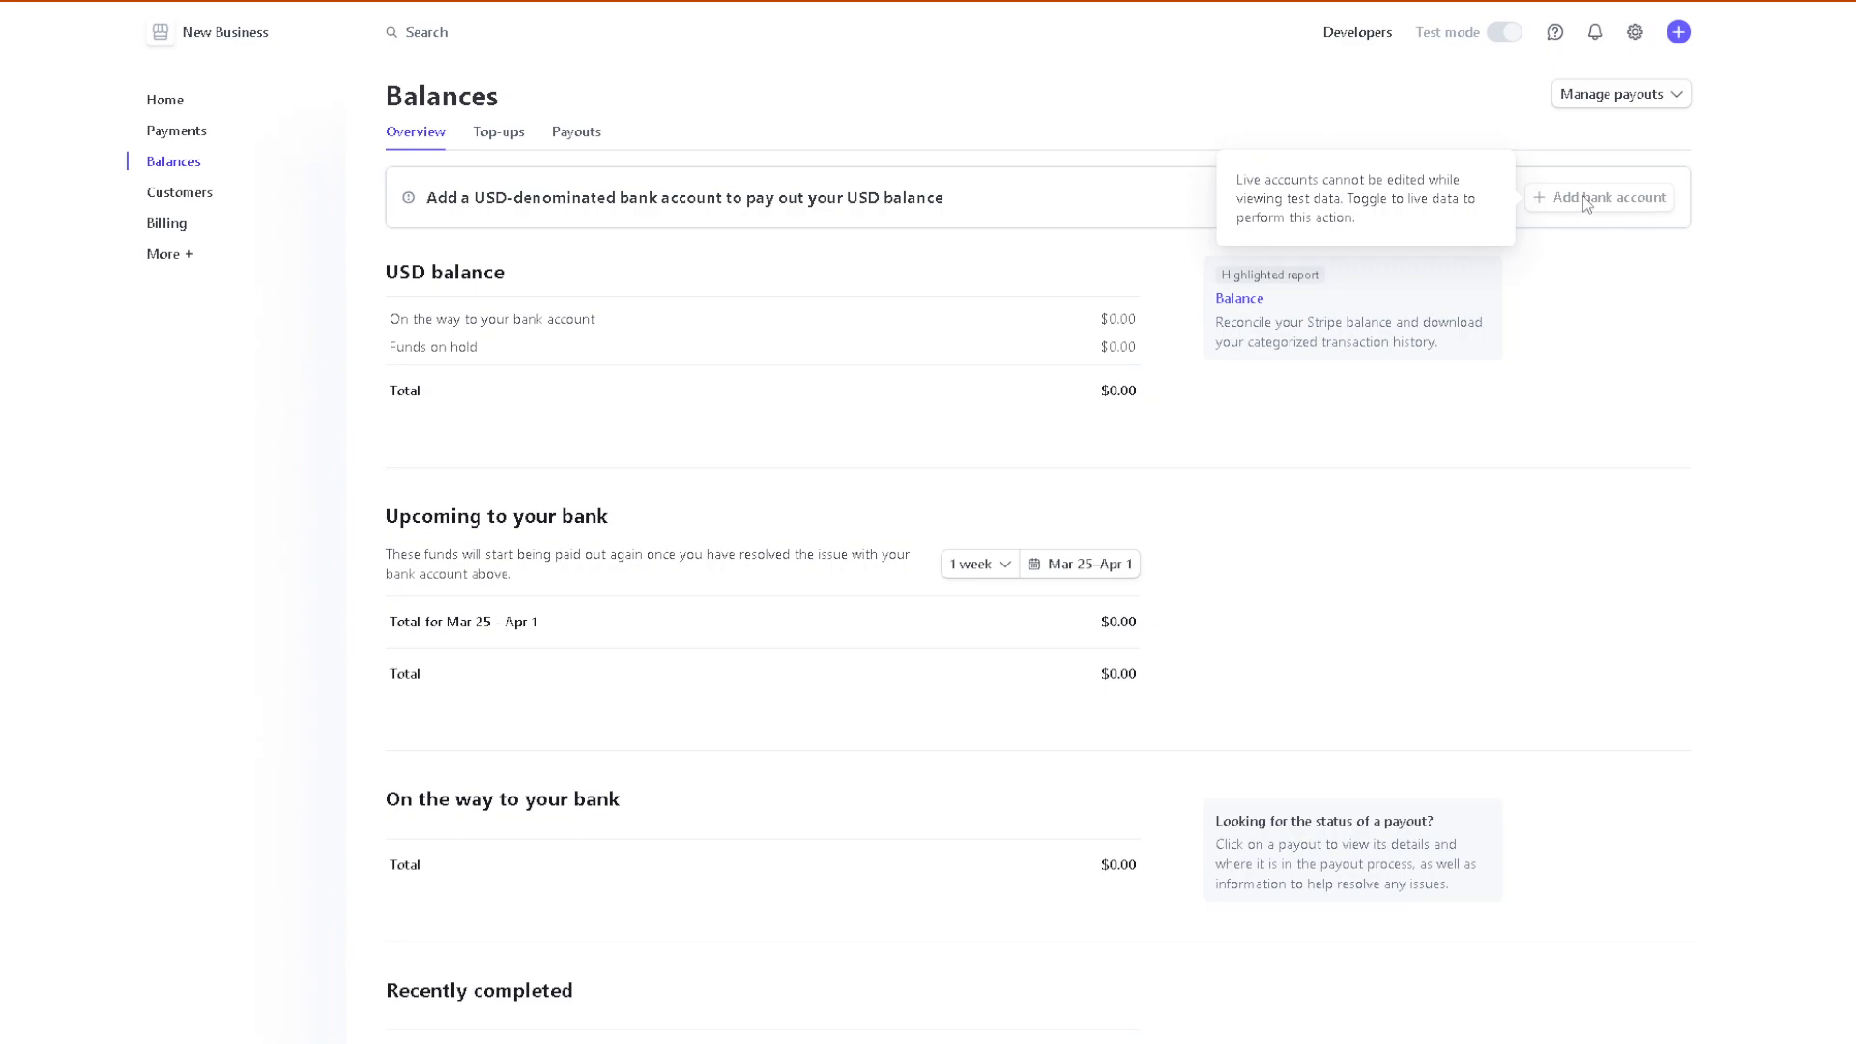
pyautogui.moveTo(727, 484)
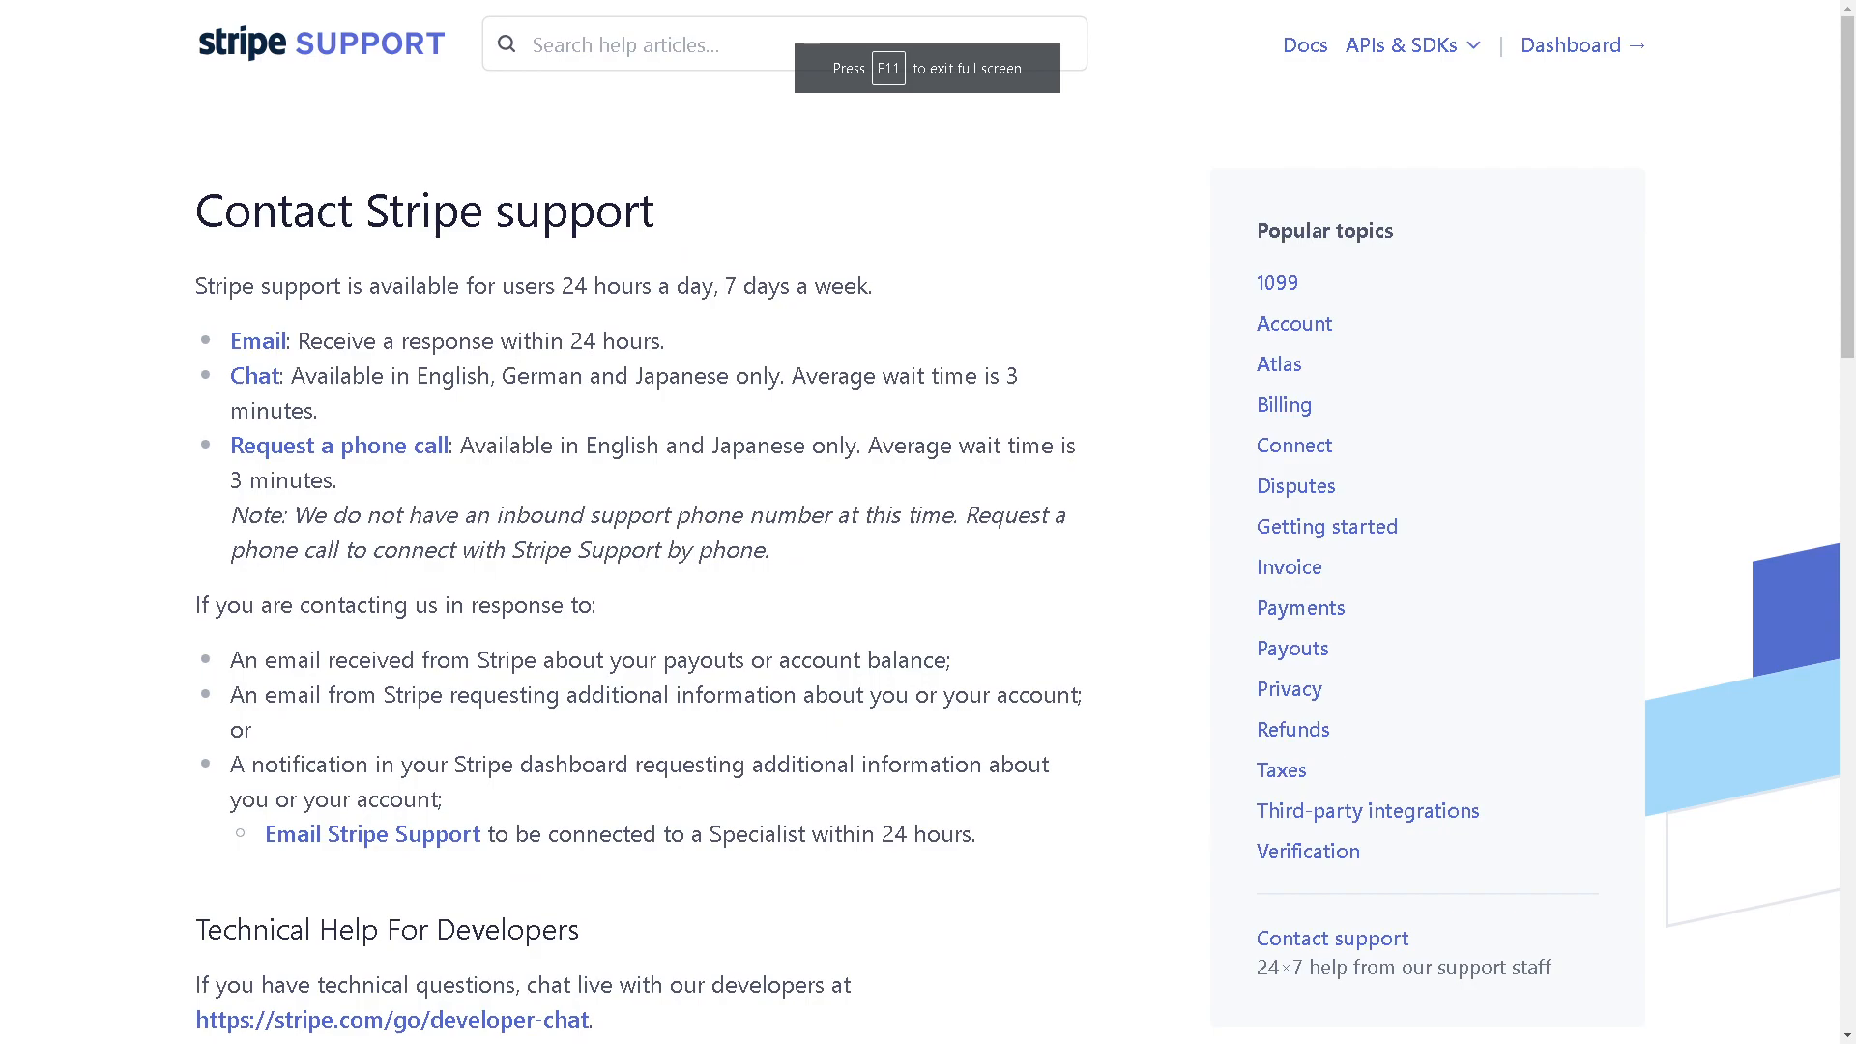
# Exit full screen and scroll to the third-party platform and purchase-charge support options
pyautogui.press('f11')
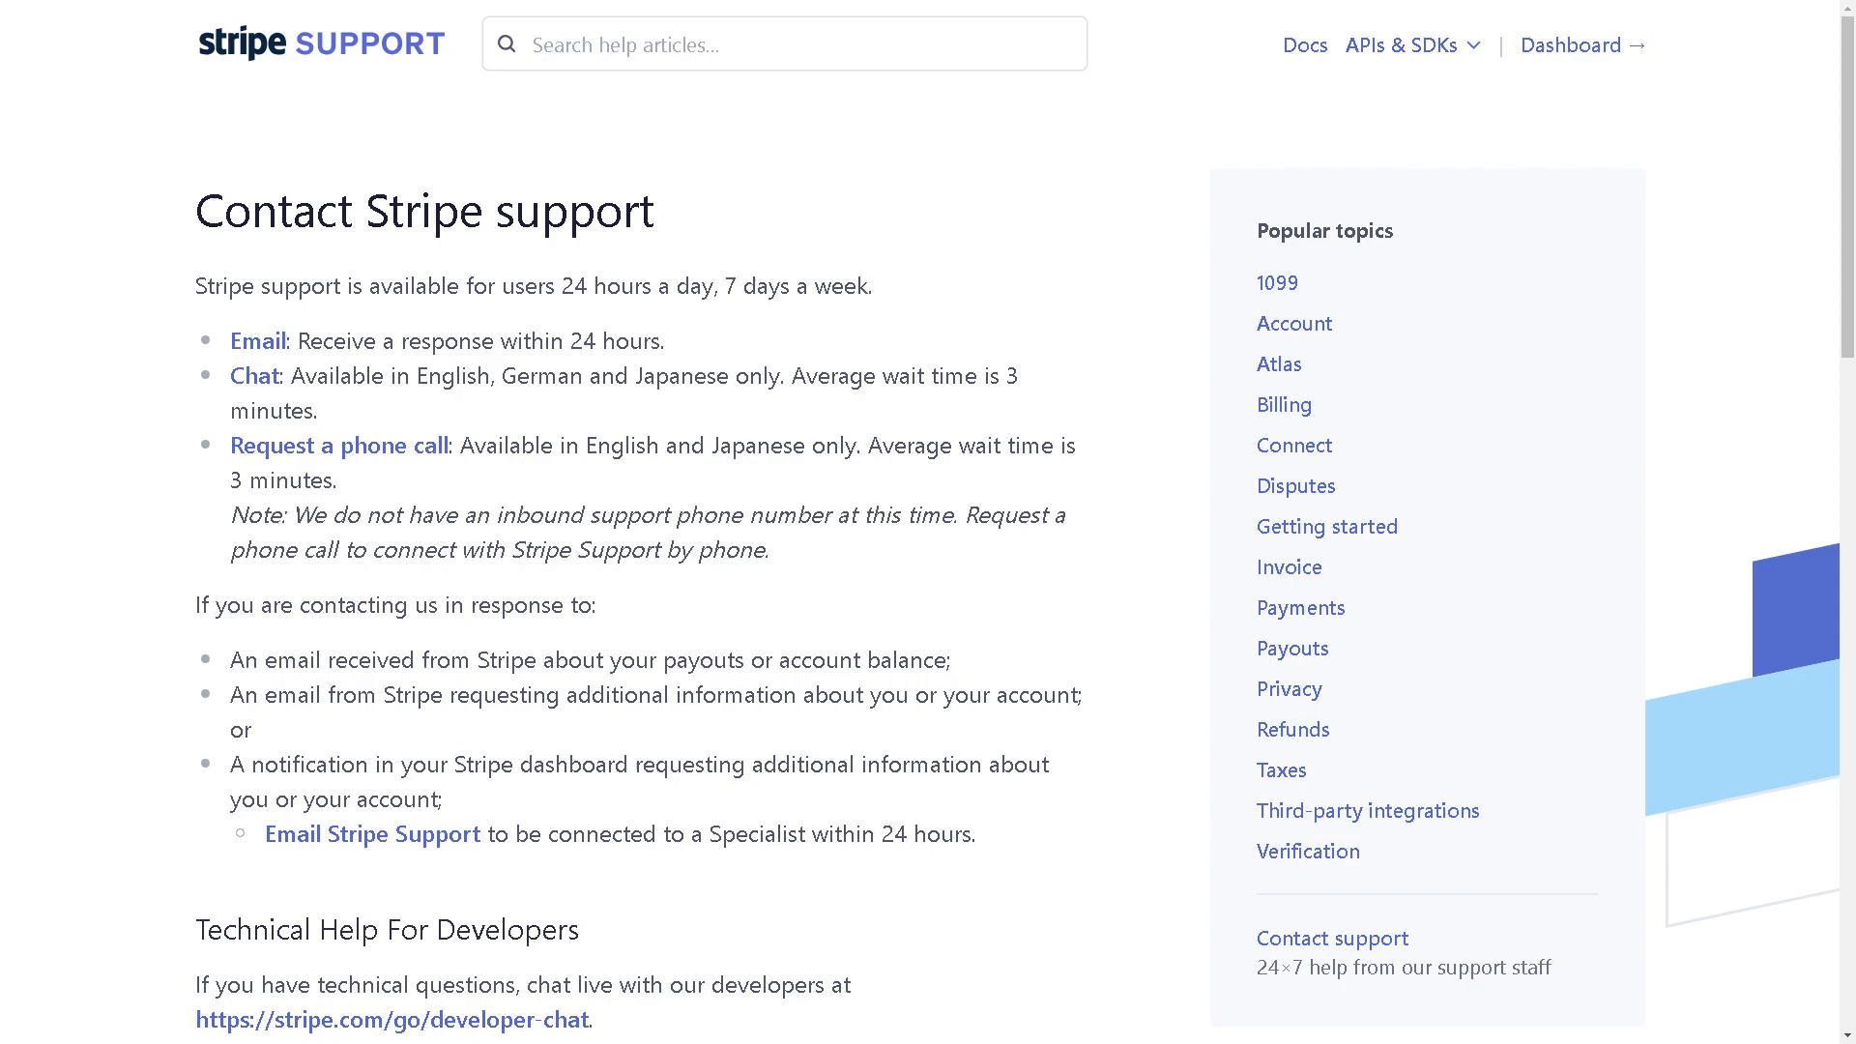
pyautogui.moveTo(131, 362)
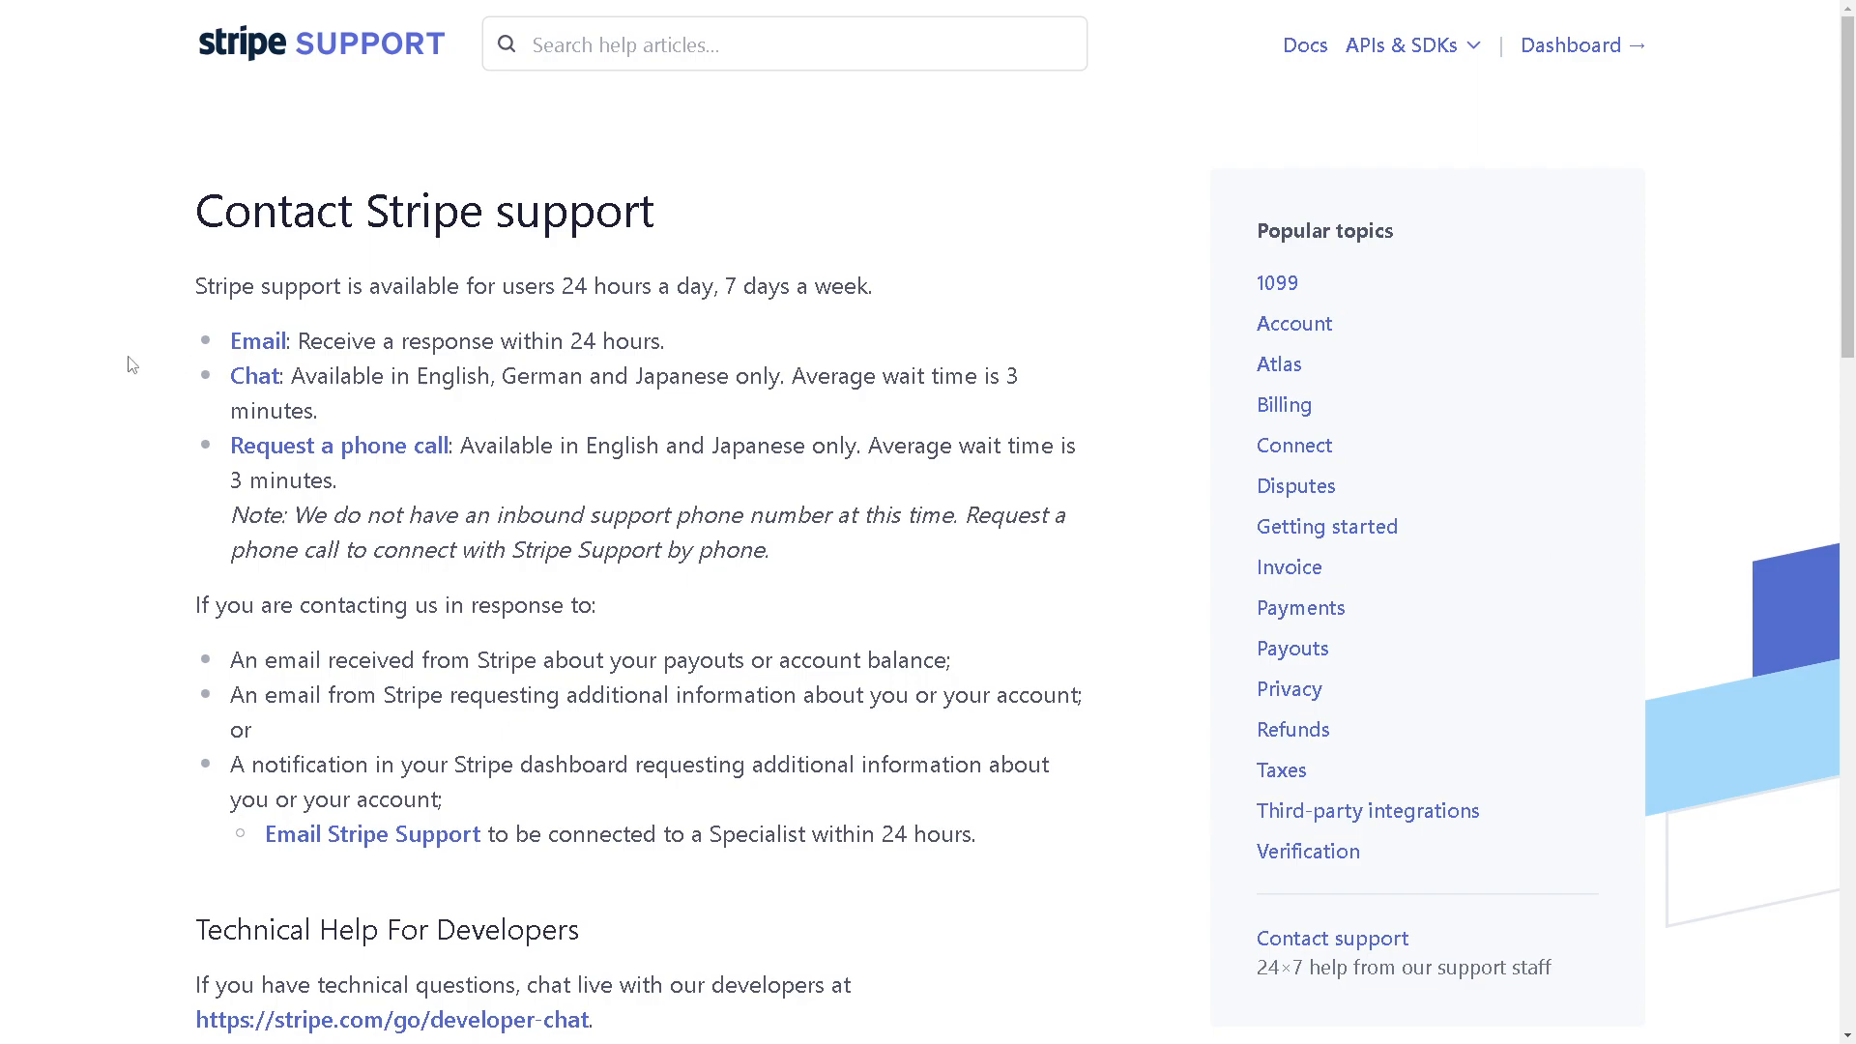
pyautogui.moveTo(327, 342)
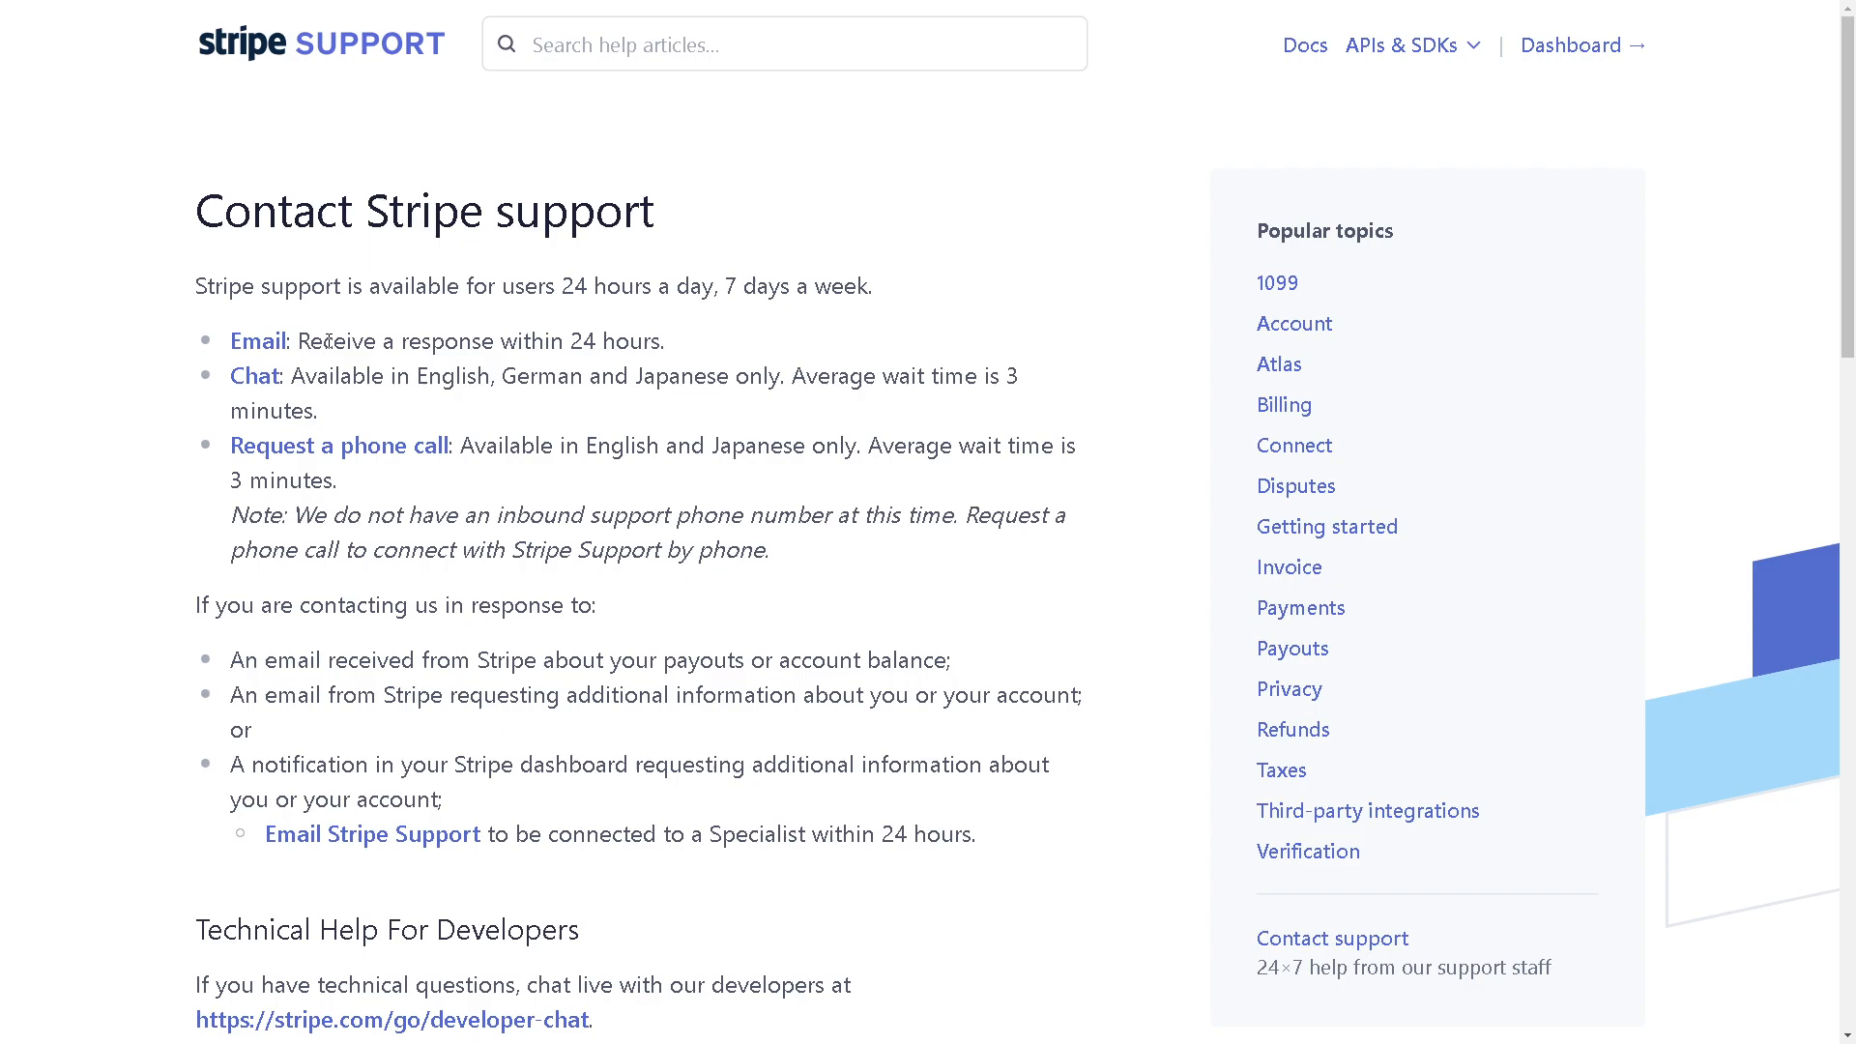
pyautogui.moveTo(337, 444)
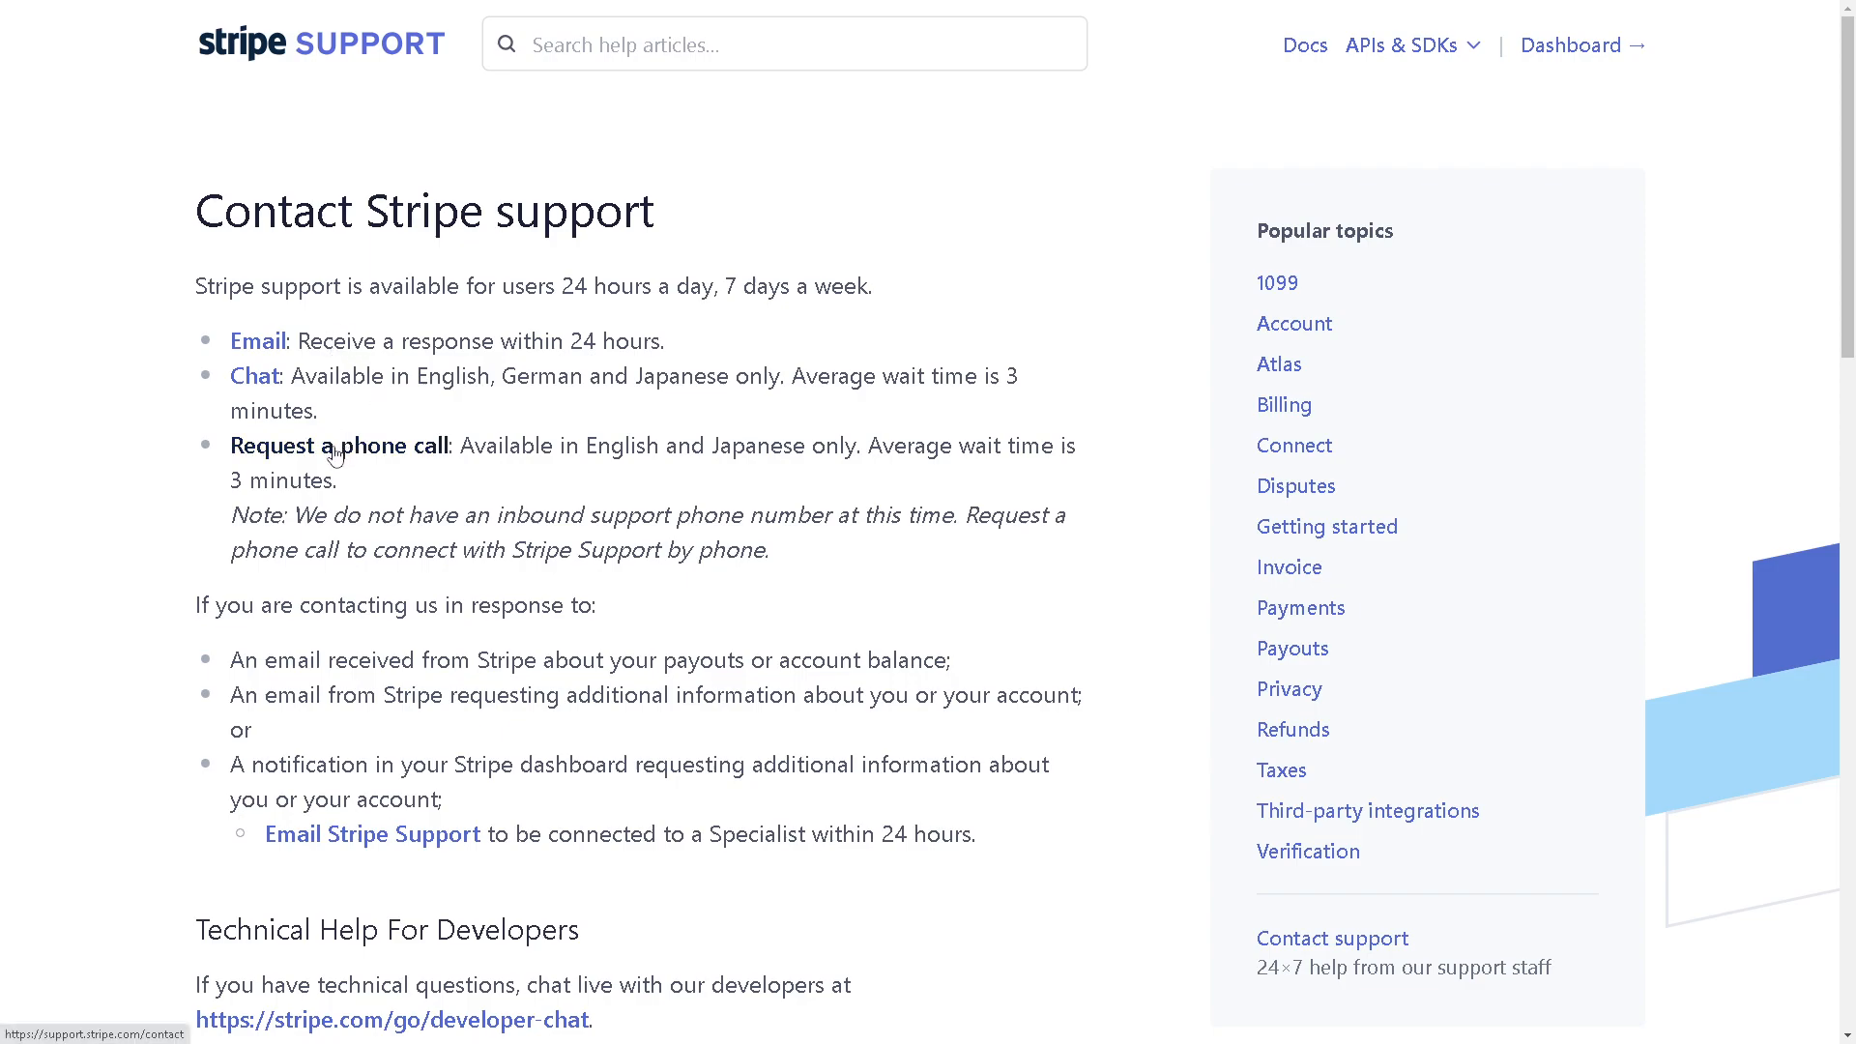
pyautogui.scroll(-3)
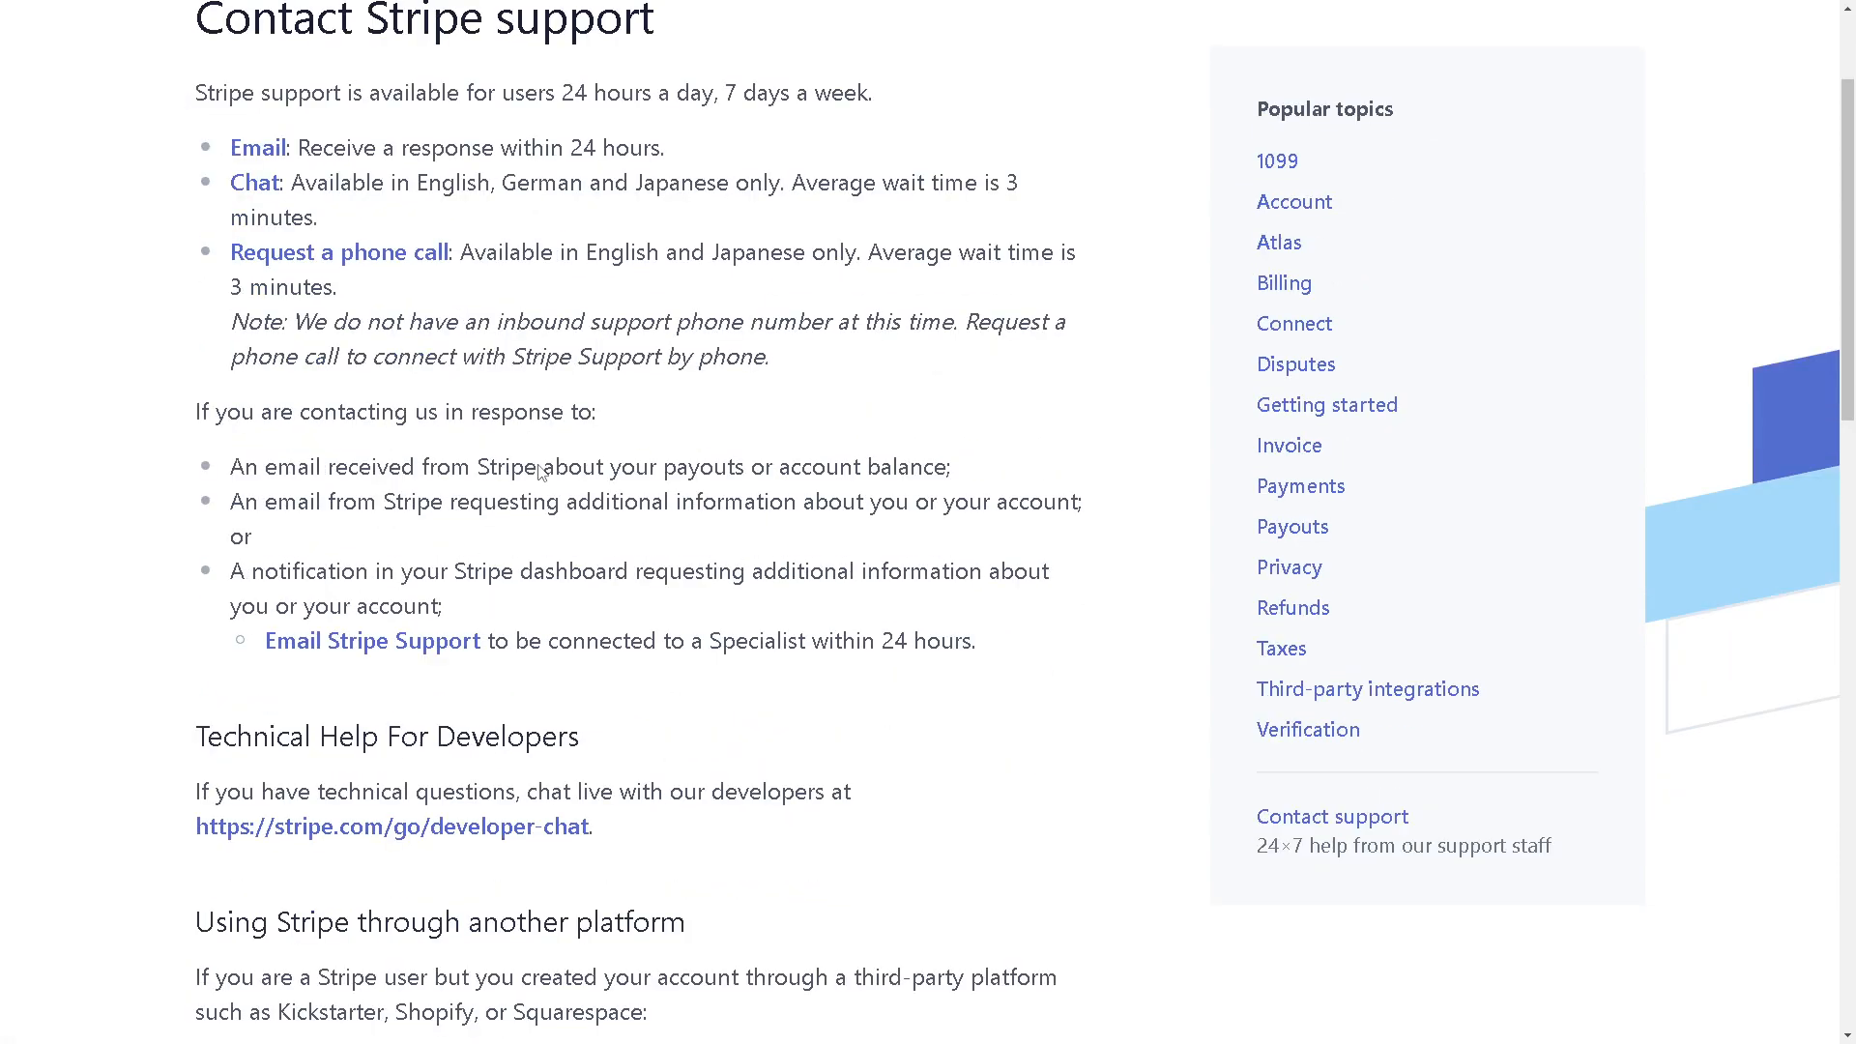
pyautogui.scroll(-3)
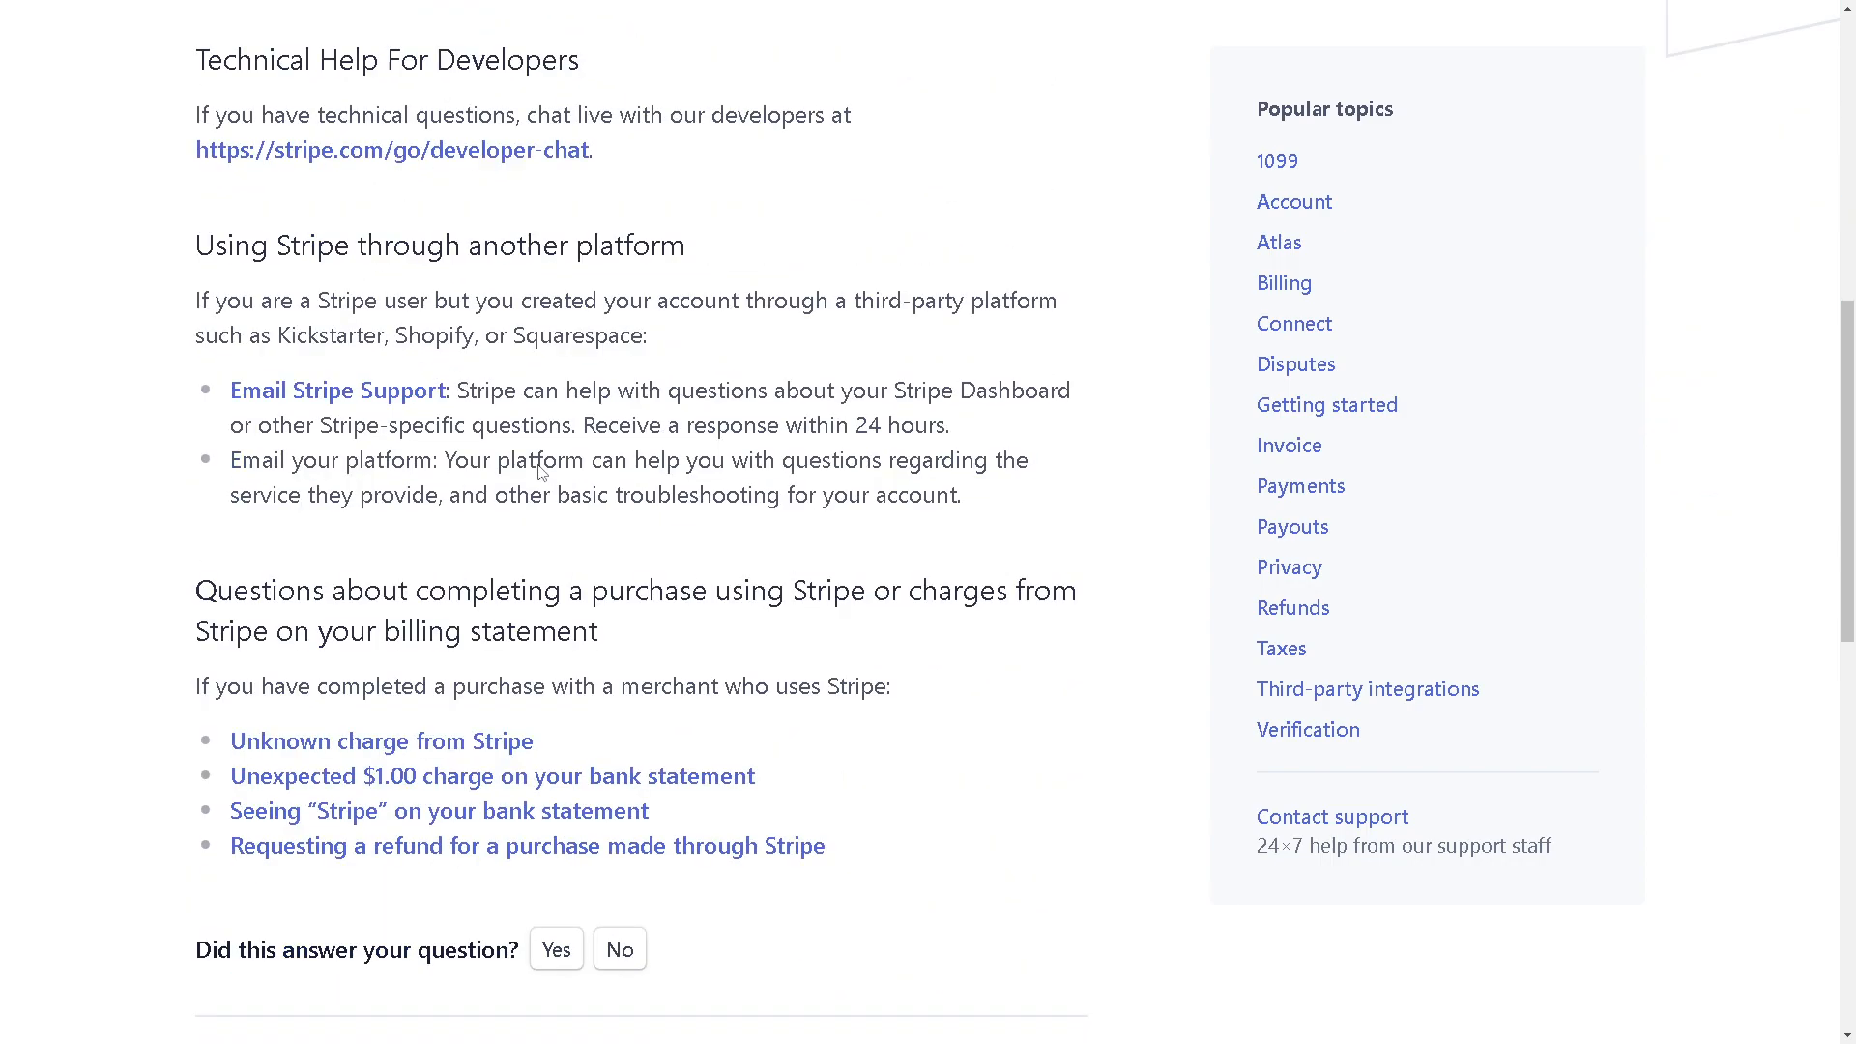